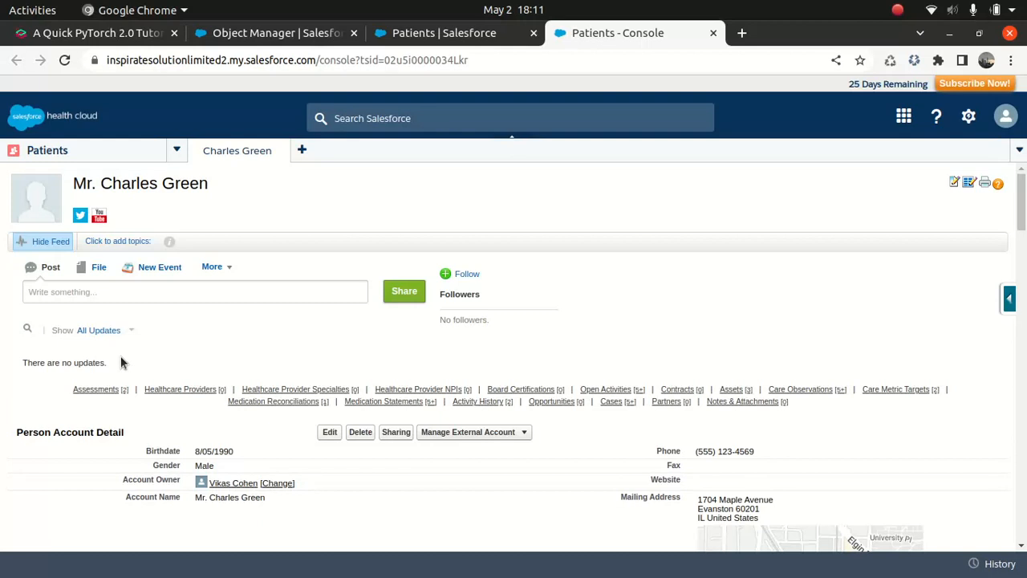
mouse_move(709, 50)
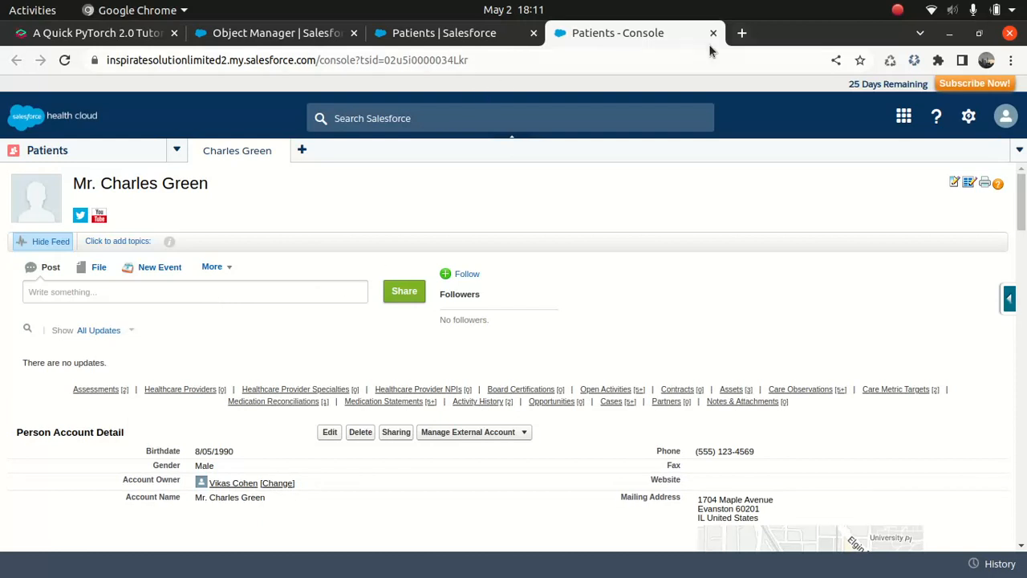
Switch to the Patients page of the Care Coordination app.
click(713, 32)
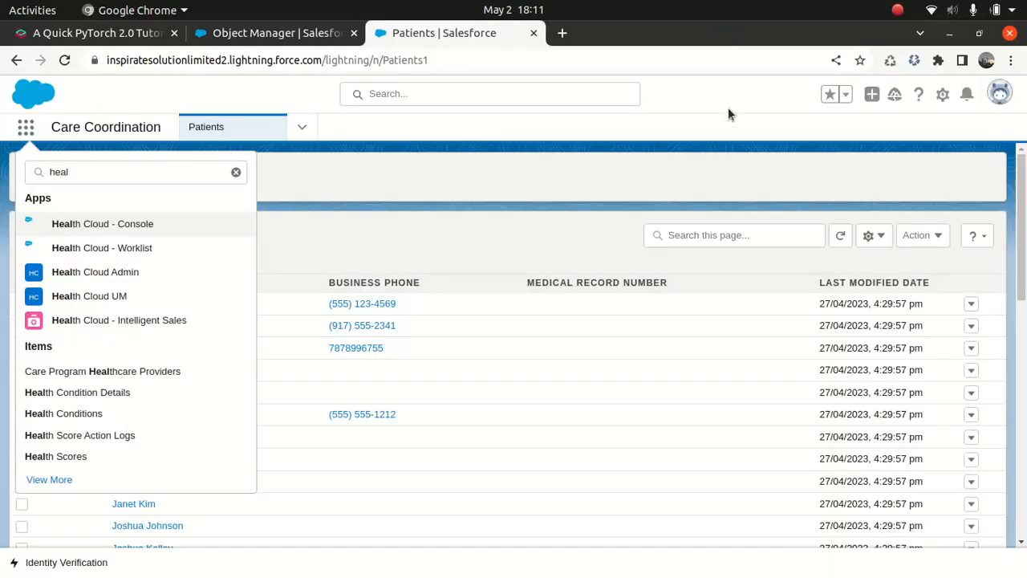
mouse_move(666, 132)
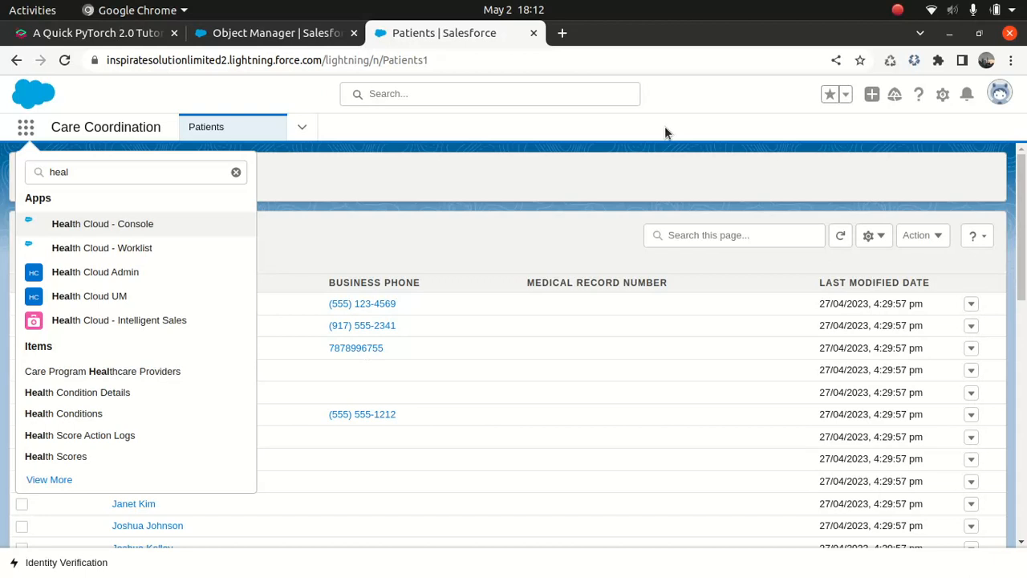
mouse_move(687, 151)
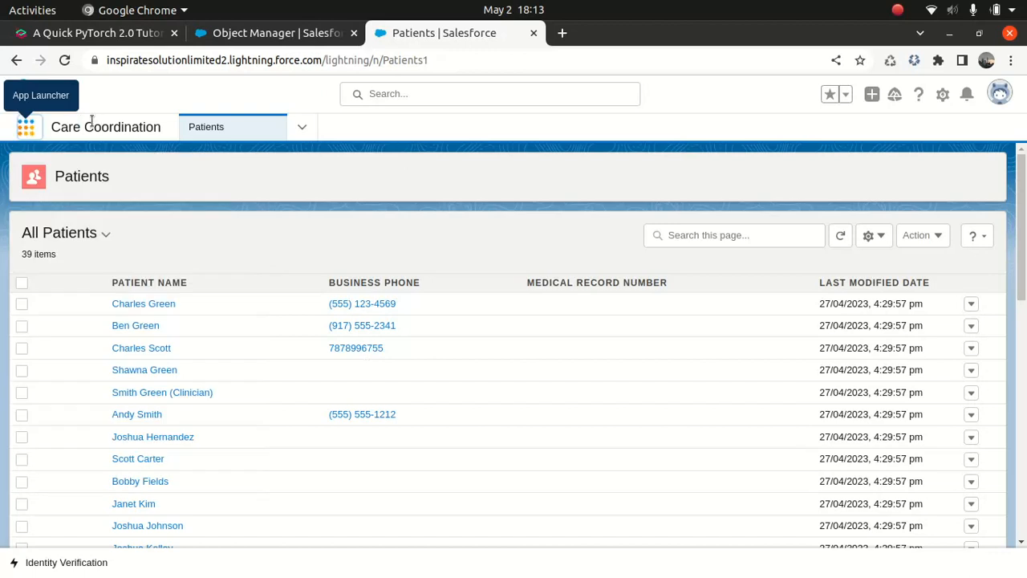
mouse_move(106, 127)
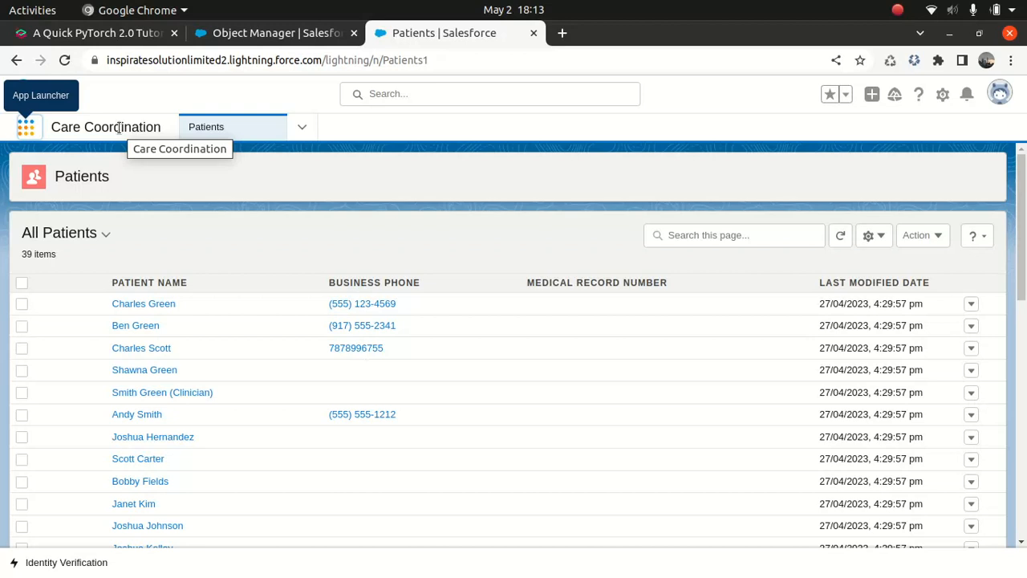
mouse_move(944, 93)
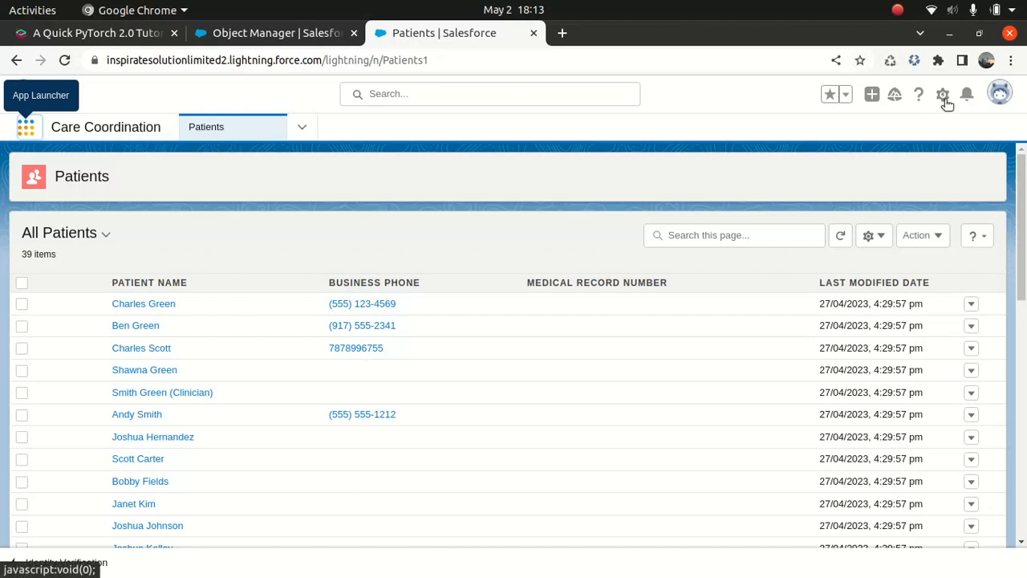
Enable Care Plans in Setup's Care Plan Settings.
click(943, 93)
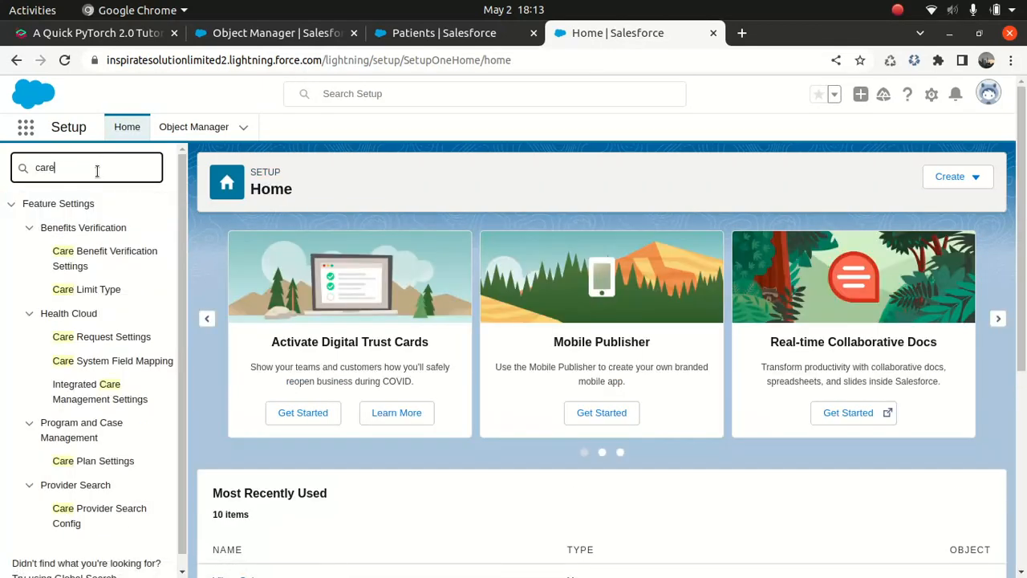
mouse_move(75, 485)
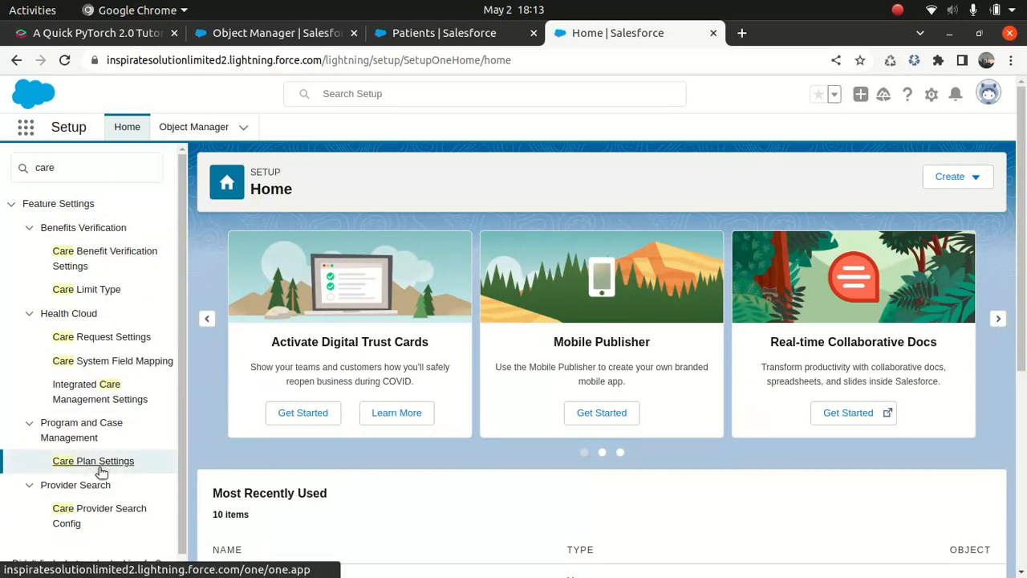
click(93, 461)
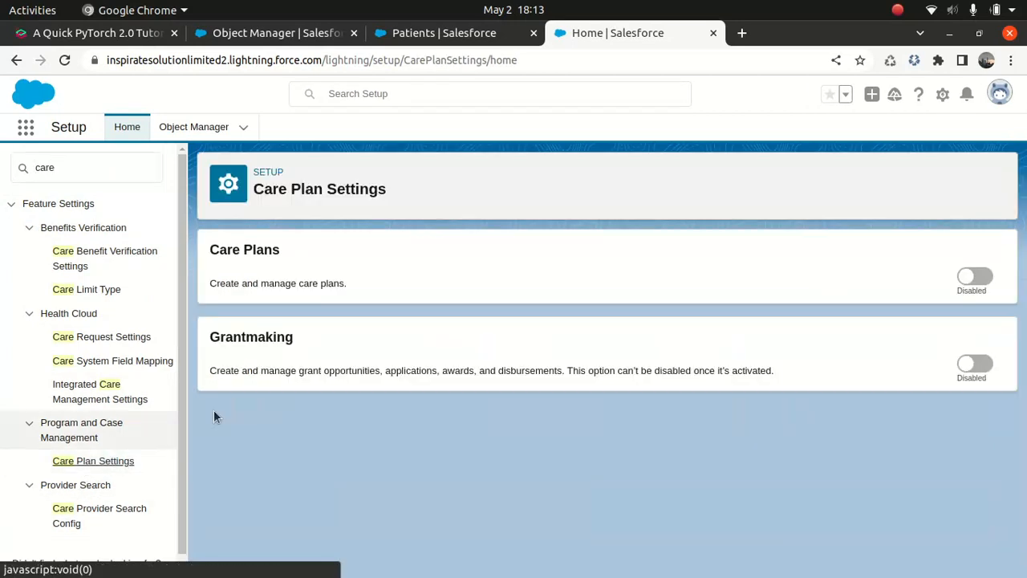
click(974, 276)
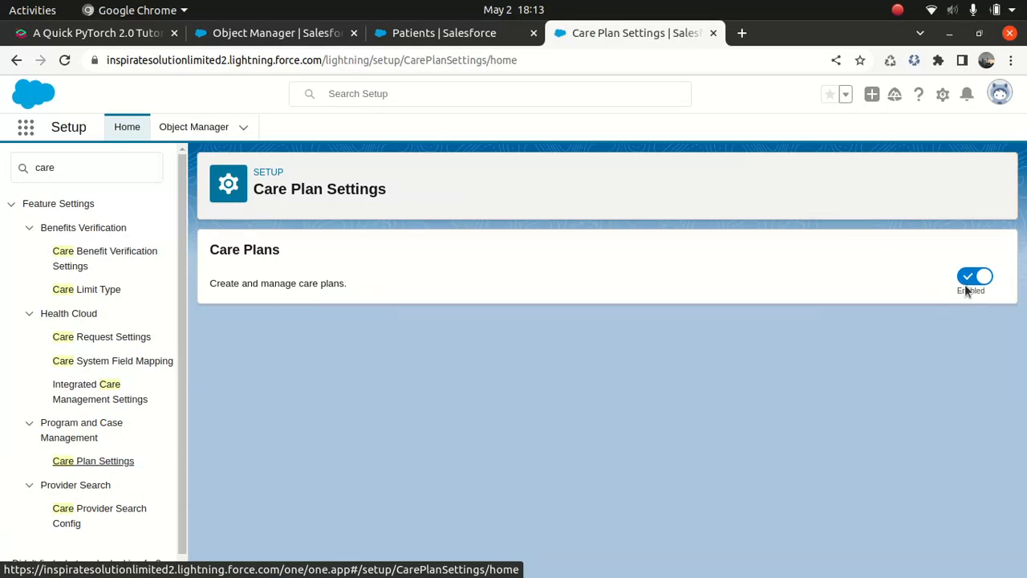
mouse_move(976, 301)
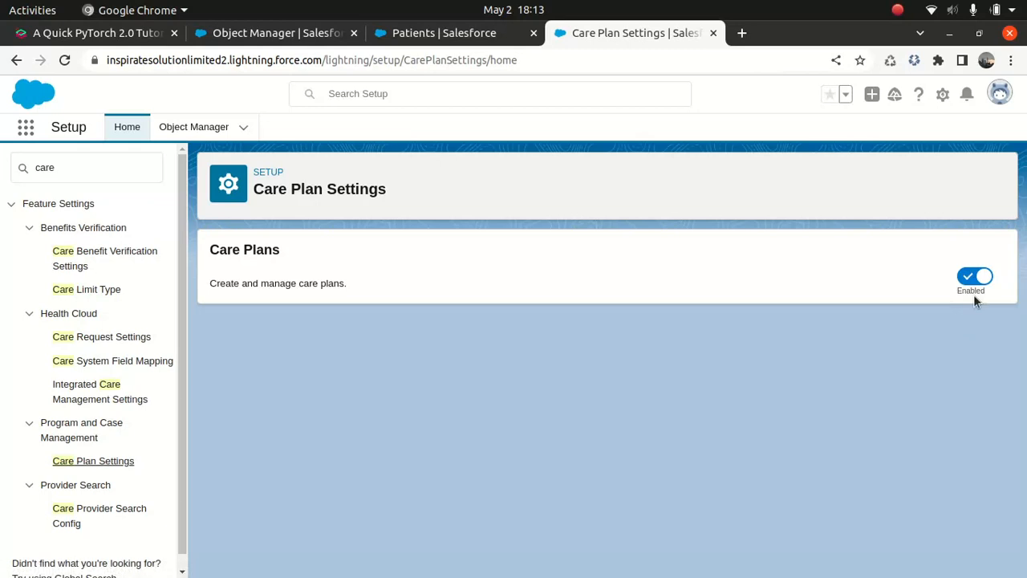
Return to the All Patients list in the Care Coordination app.
click(441, 32)
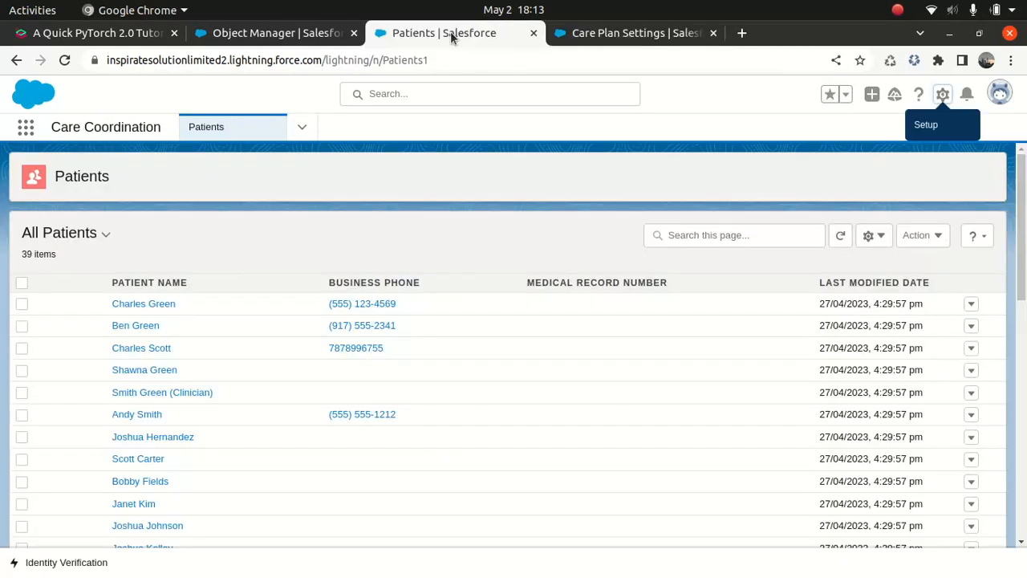
mouse_move(26, 127)
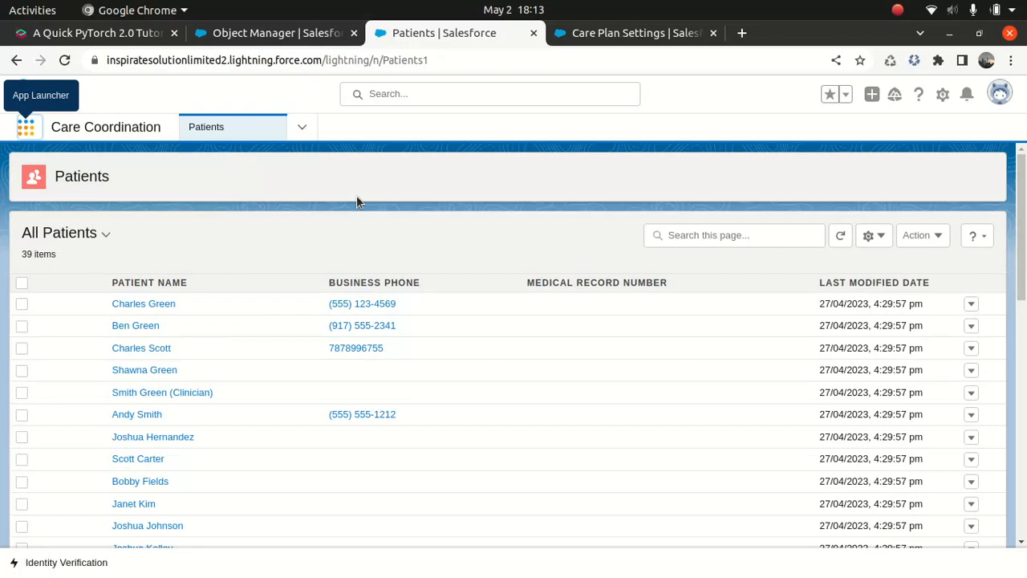
mouse_move(225, 248)
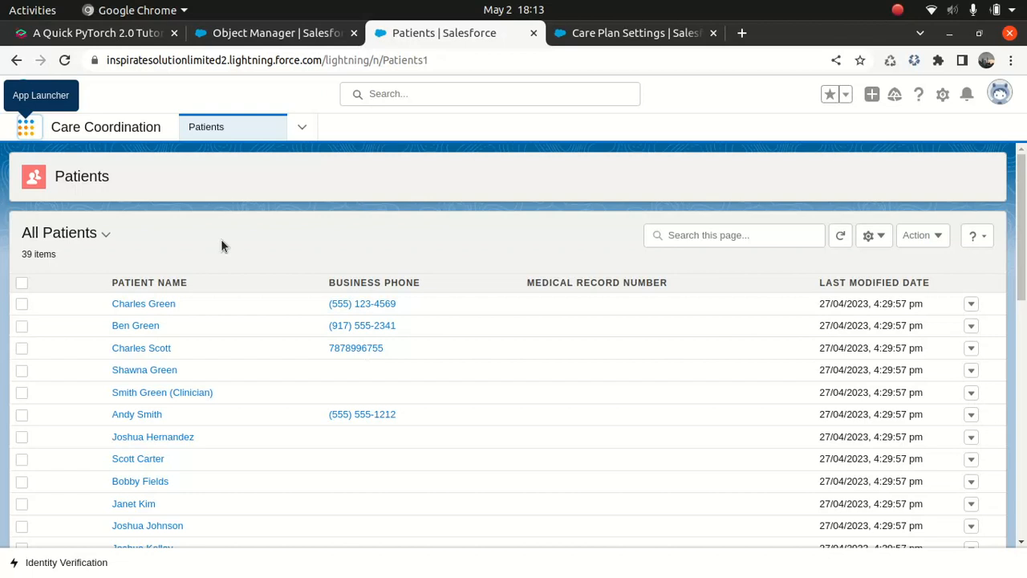
mouse_move(259, 222)
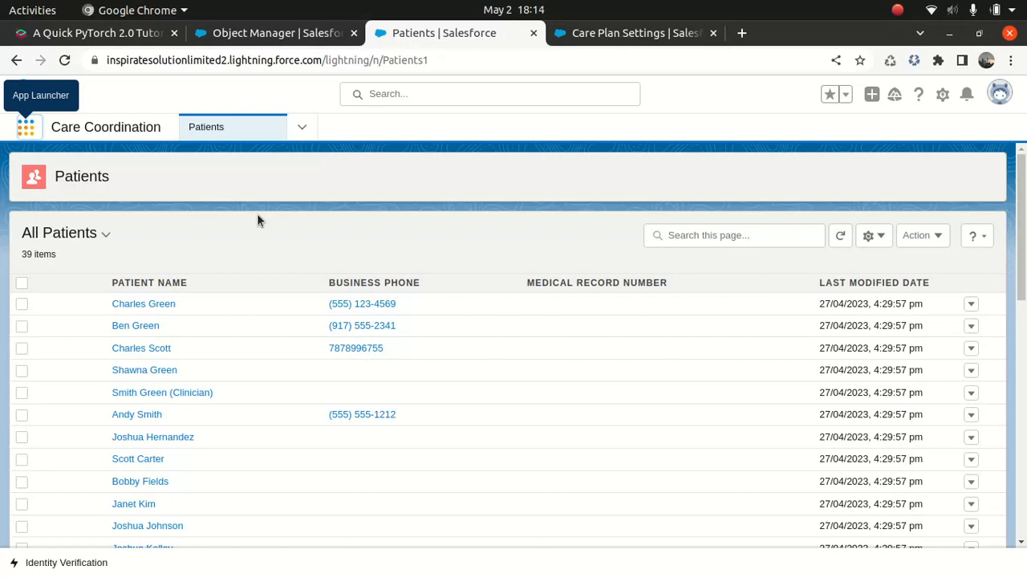
mouse_move(143, 303)
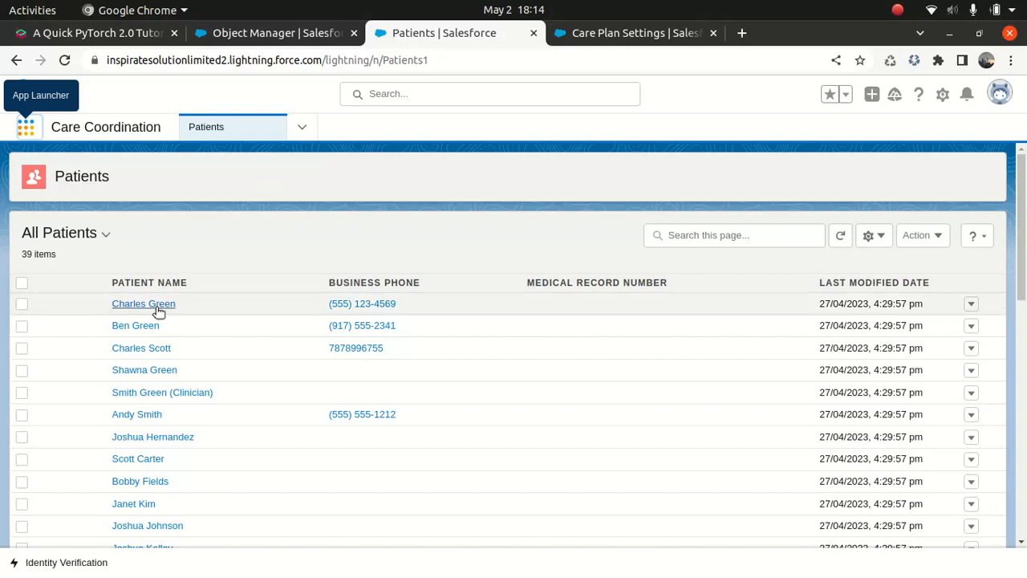
click(143, 304)
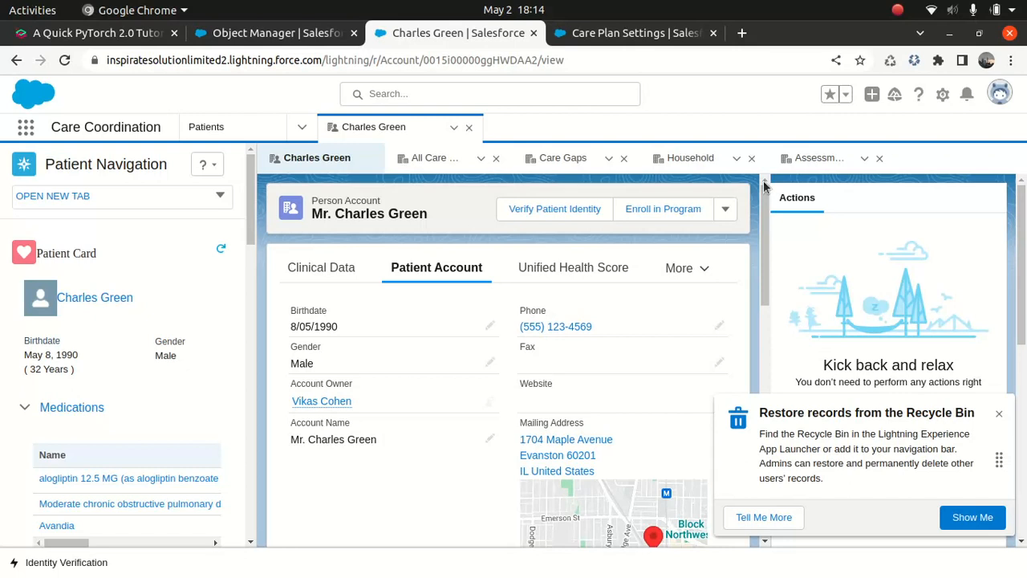
mouse_move(175, 311)
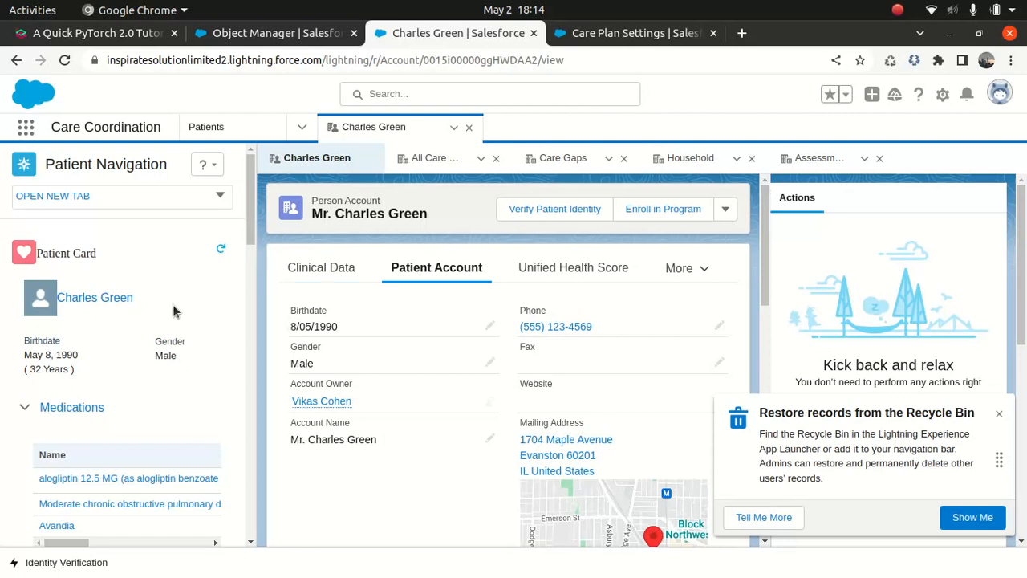
mouse_move(254, 221)
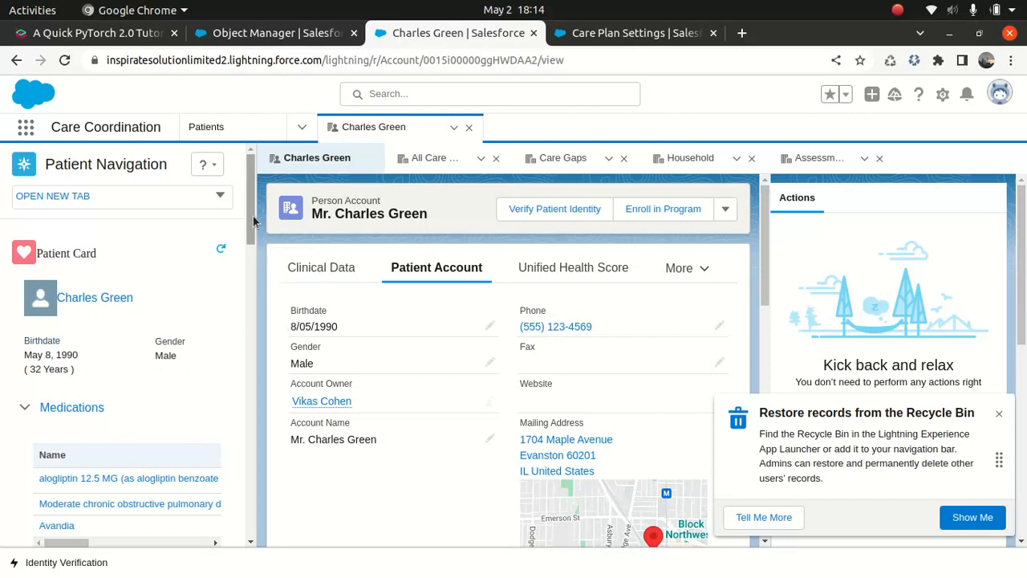
scroll(down, 3)
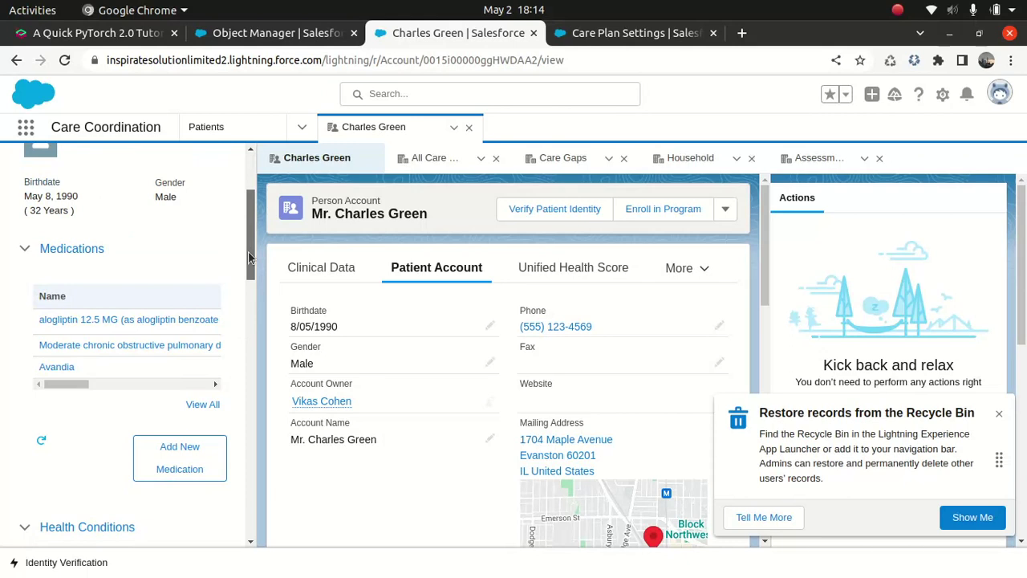
scroll(down, 3)
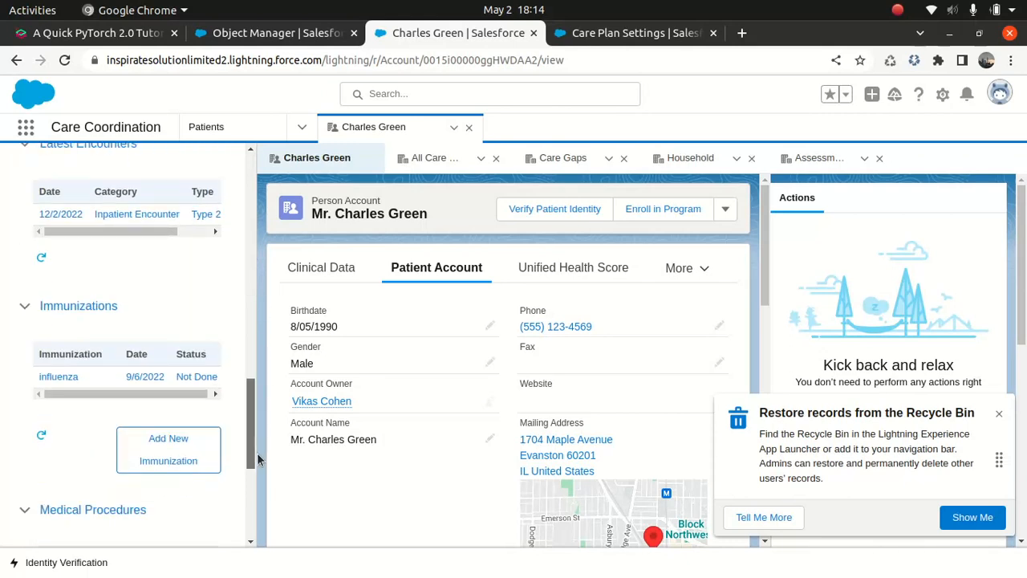
scroll(down, 3)
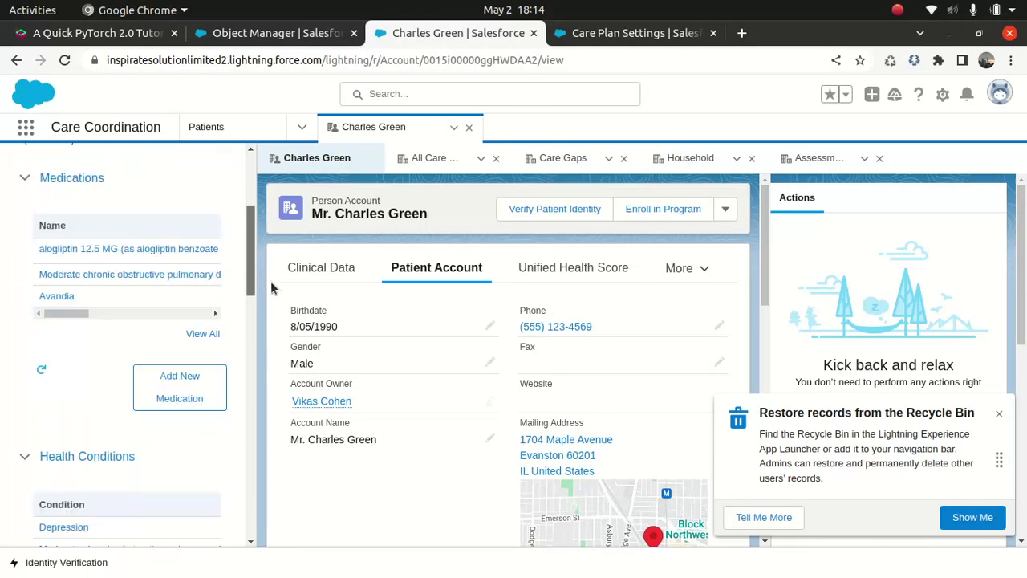
scroll(up, 3)
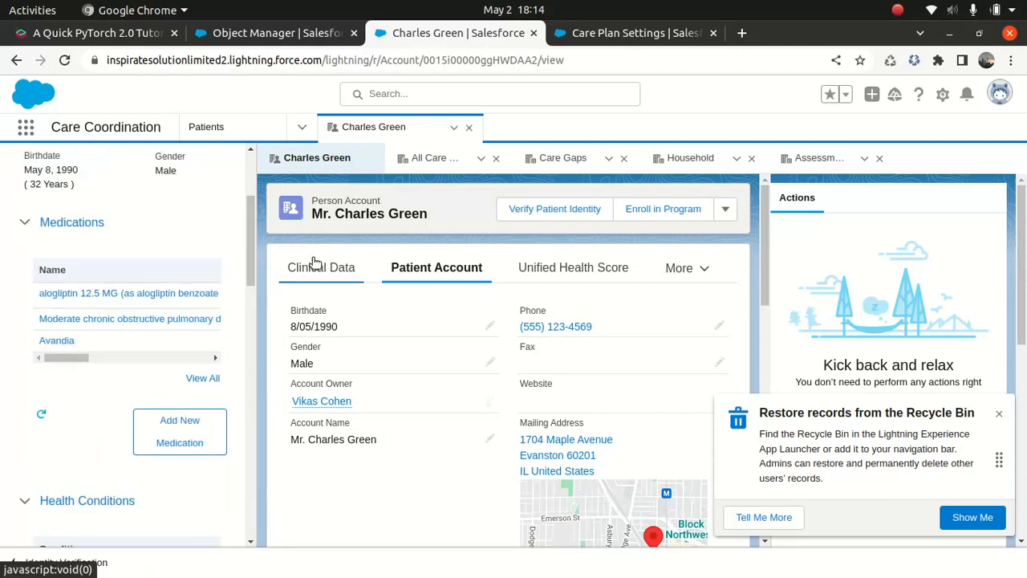
mouse_move(966, 283)
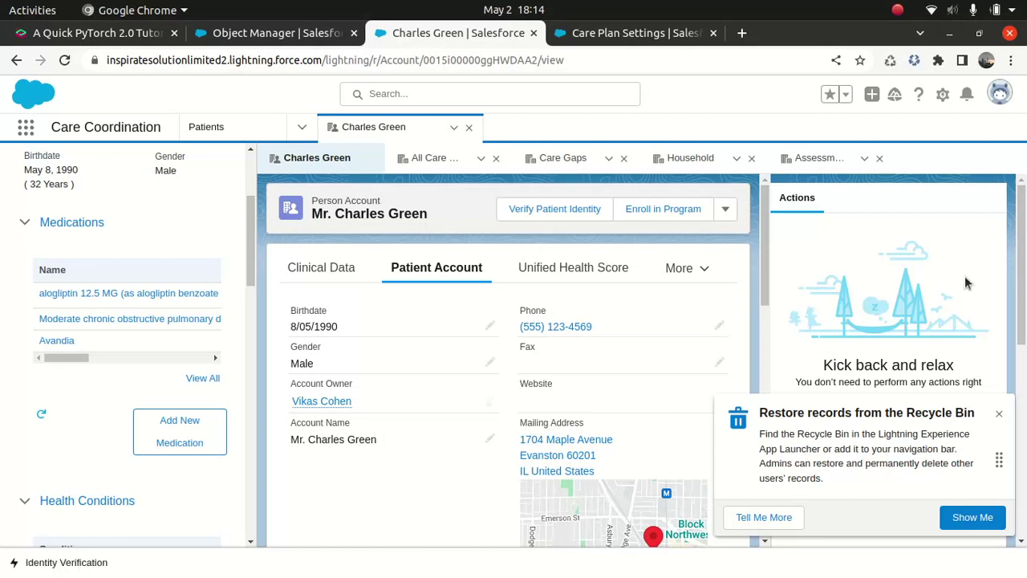
mouse_move(1012, 305)
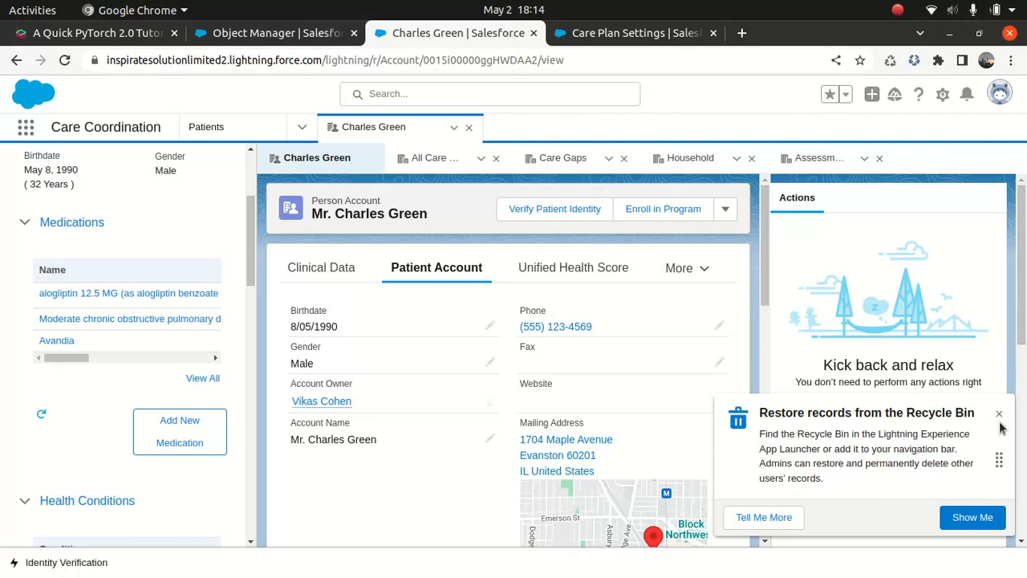
click(999, 414)
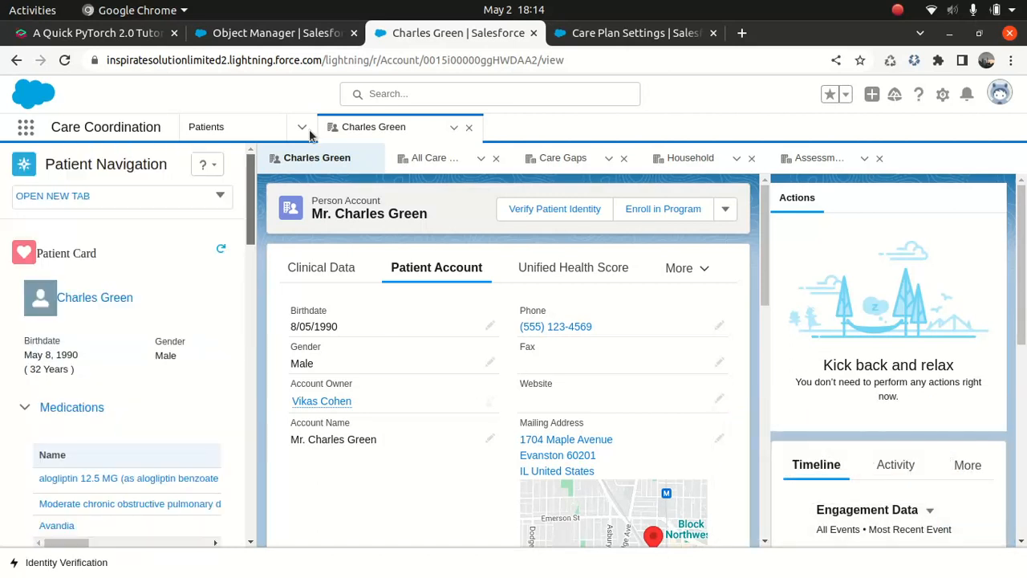
mouse_move(437, 266)
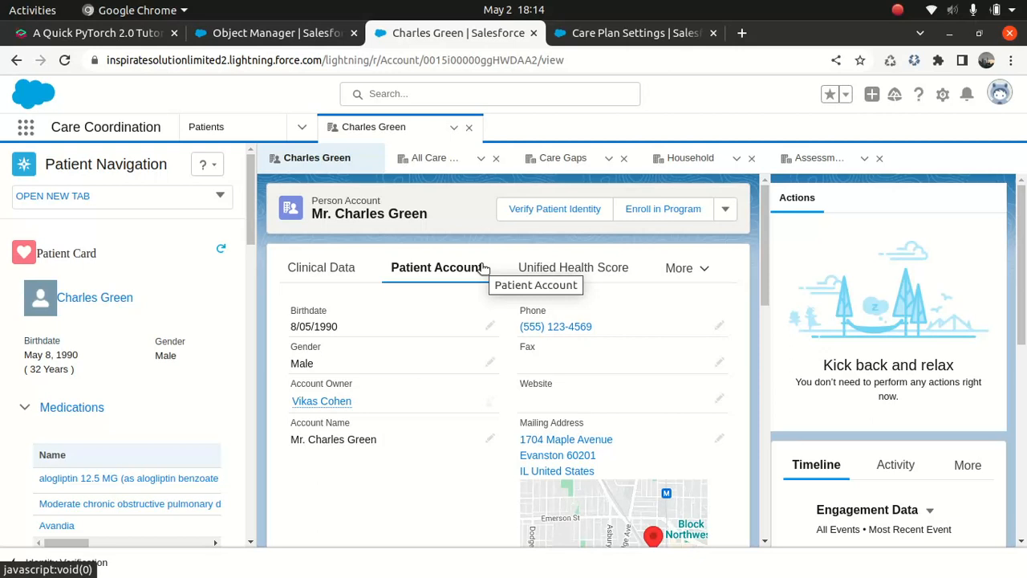
mouse_move(427, 164)
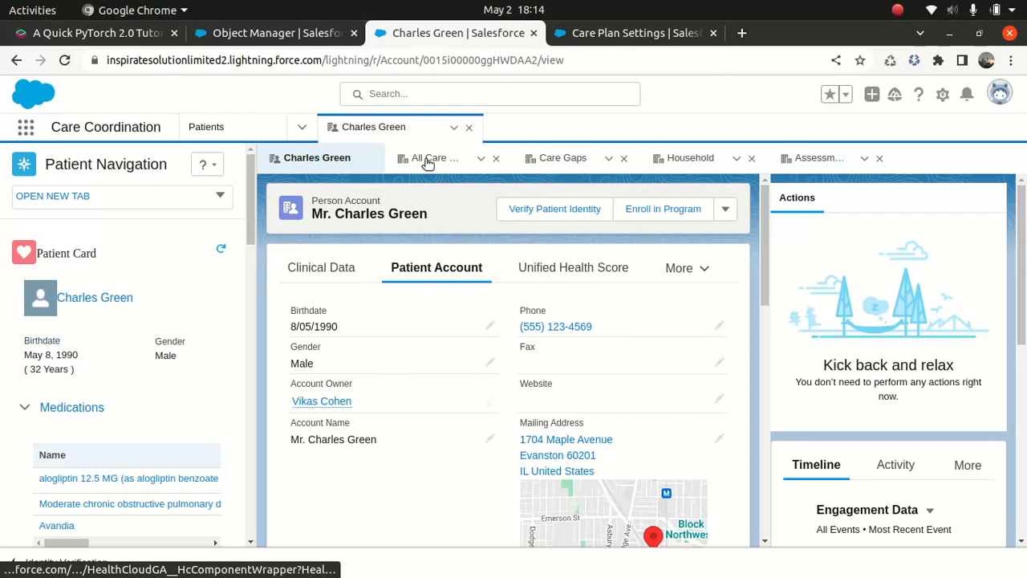
click(431, 157)
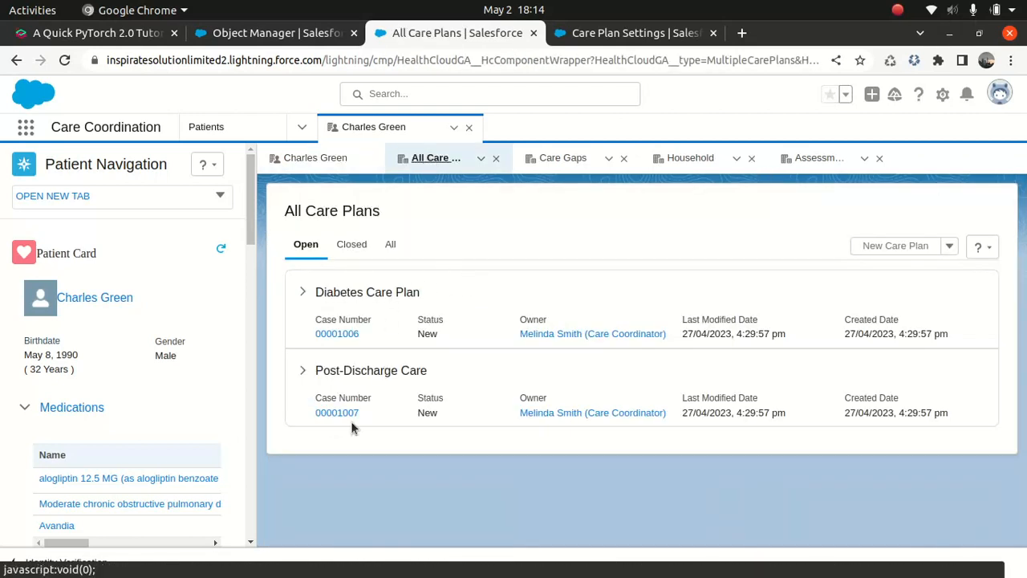
mouse_move(330, 491)
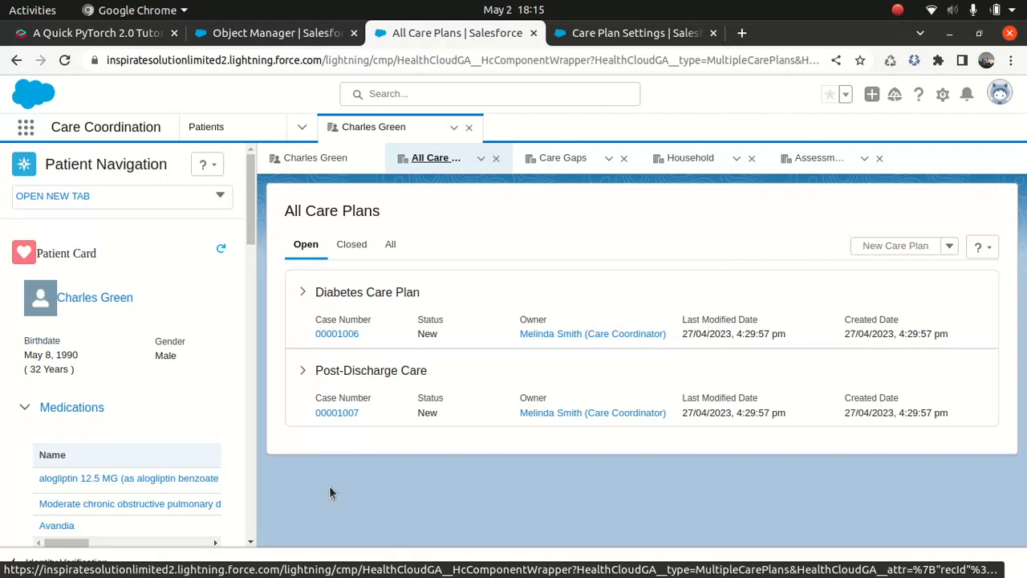
mouse_move(302, 381)
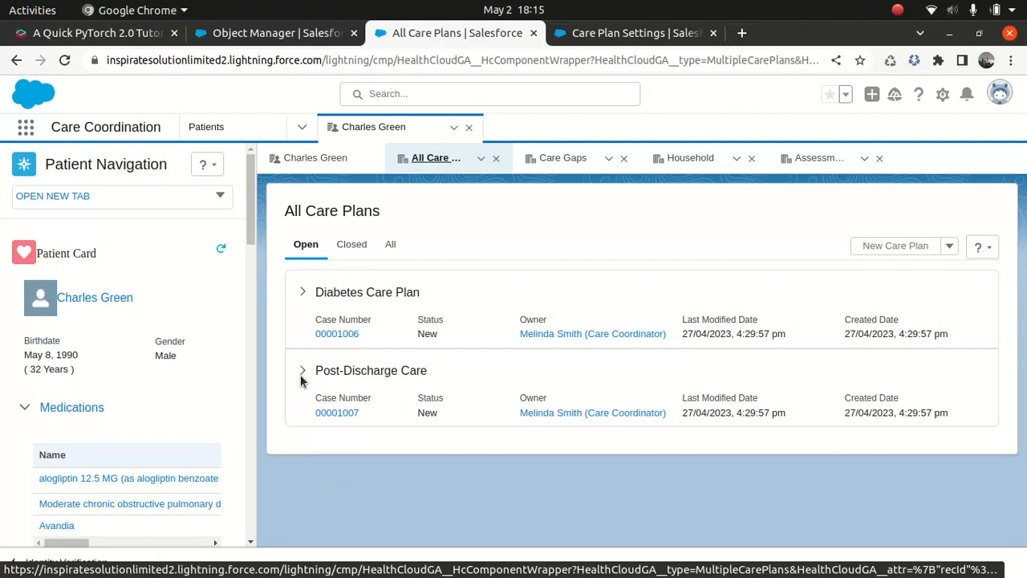
click(302, 370)
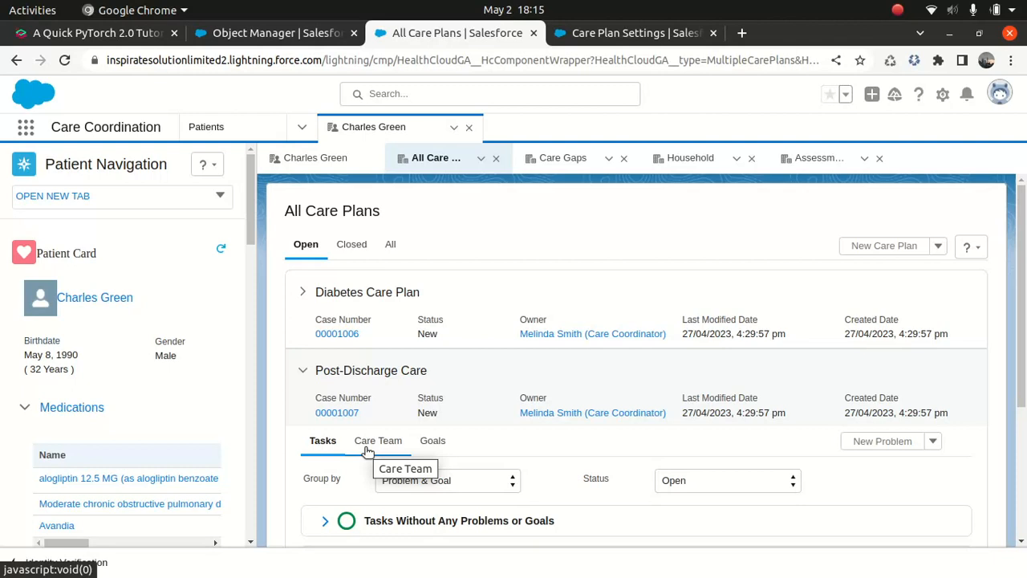
mouse_move(385, 448)
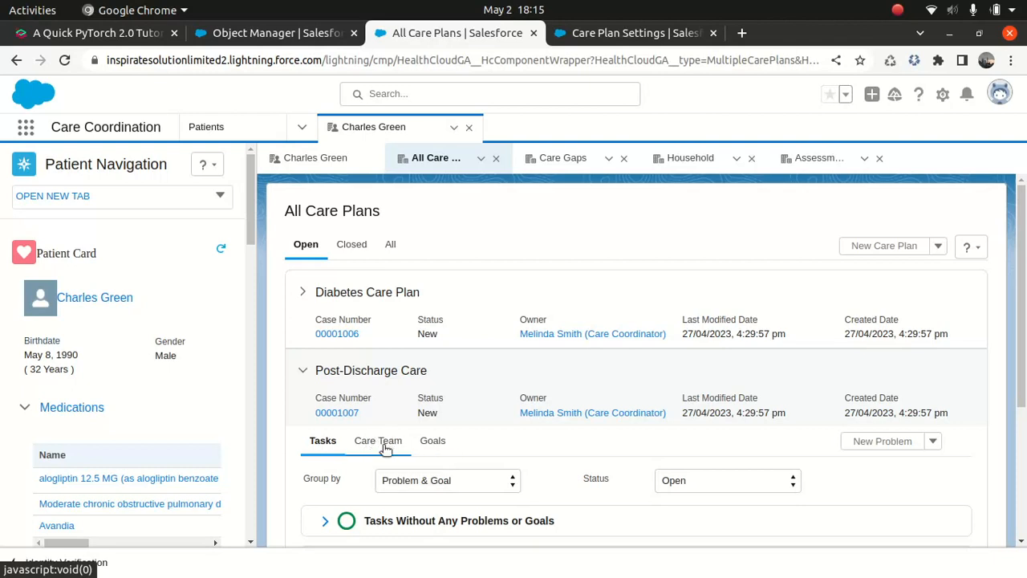
Scroll to the Post-Discharge Care plan's care team member list.
scroll(down, 3)
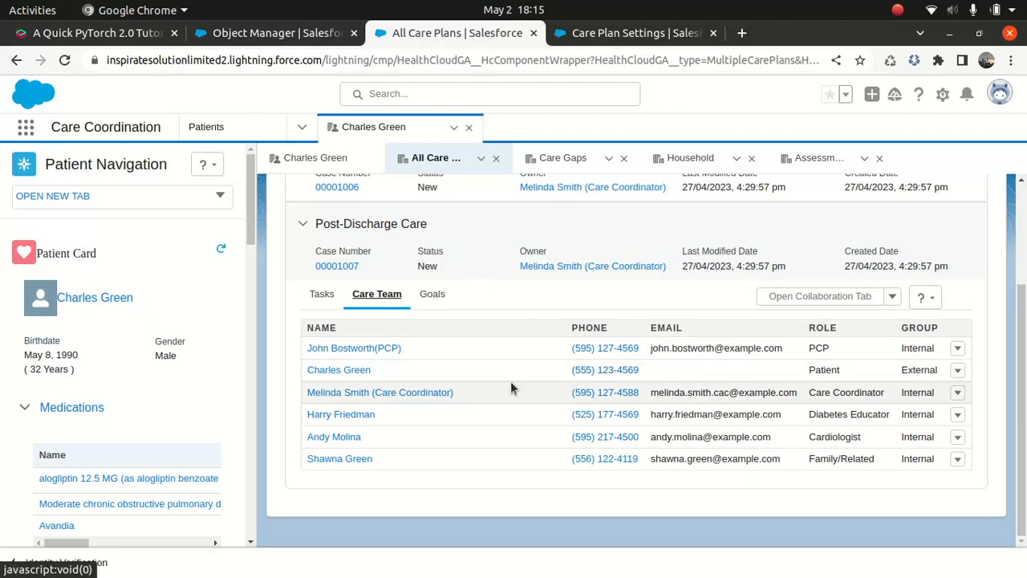
mouse_move(819, 370)
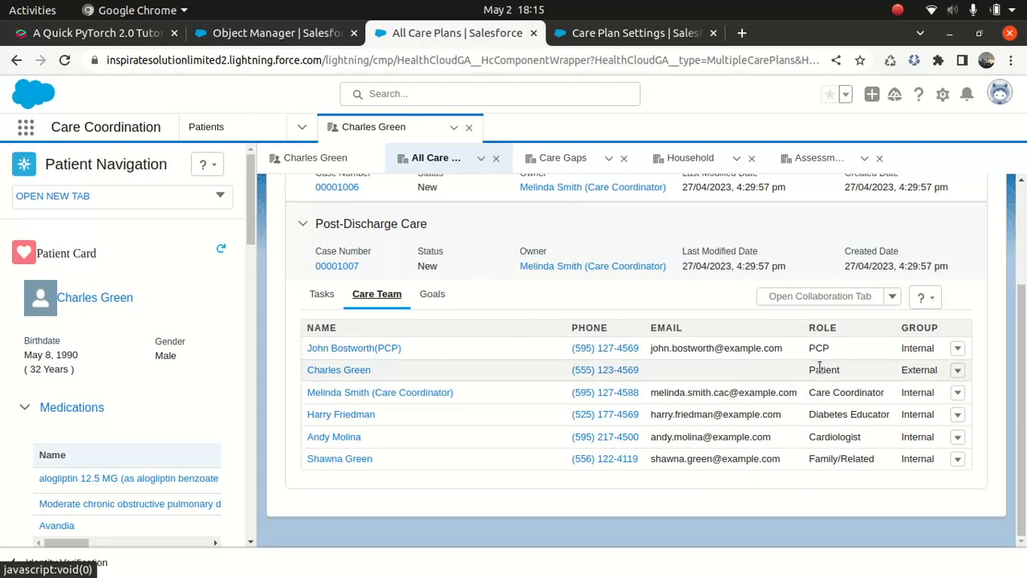
mouse_move(850, 408)
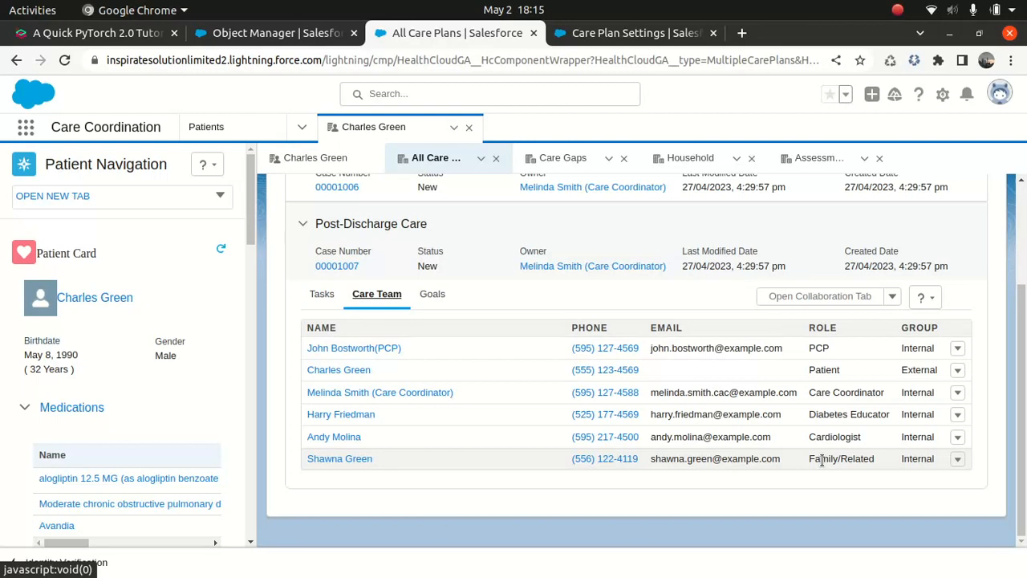
mouse_move(709, 290)
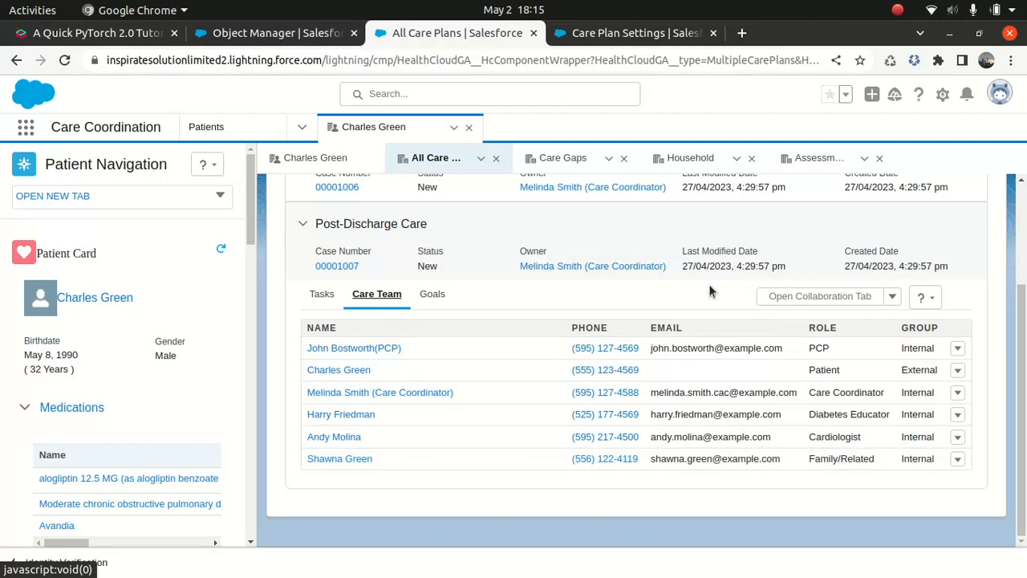
mouse_move(806, 302)
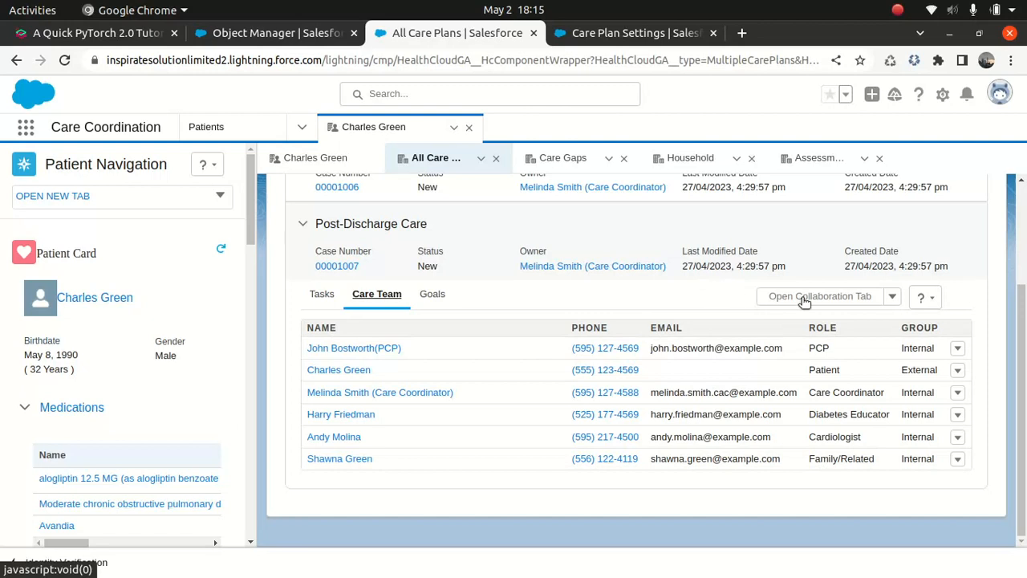
mouse_move(899, 302)
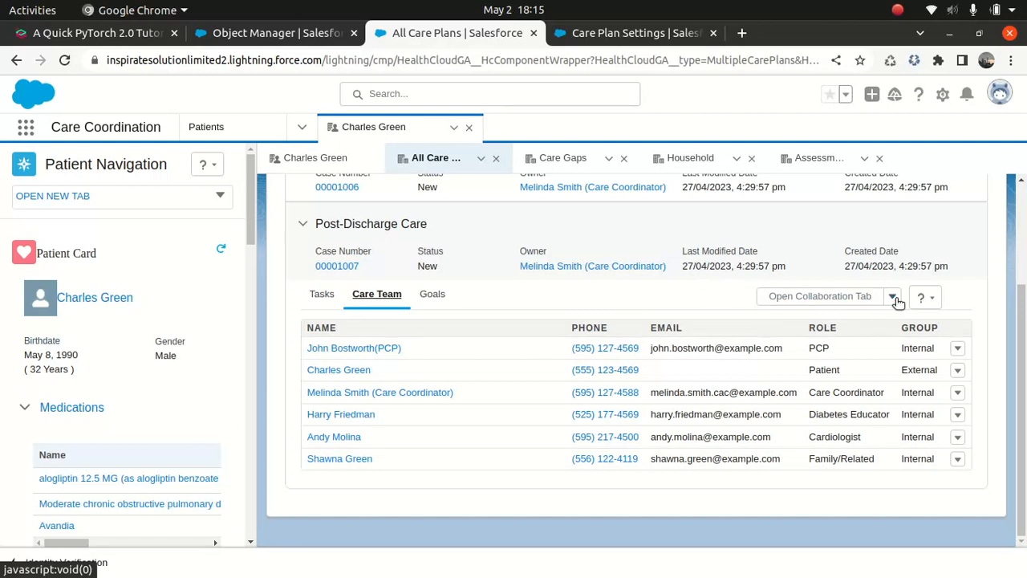
click(892, 295)
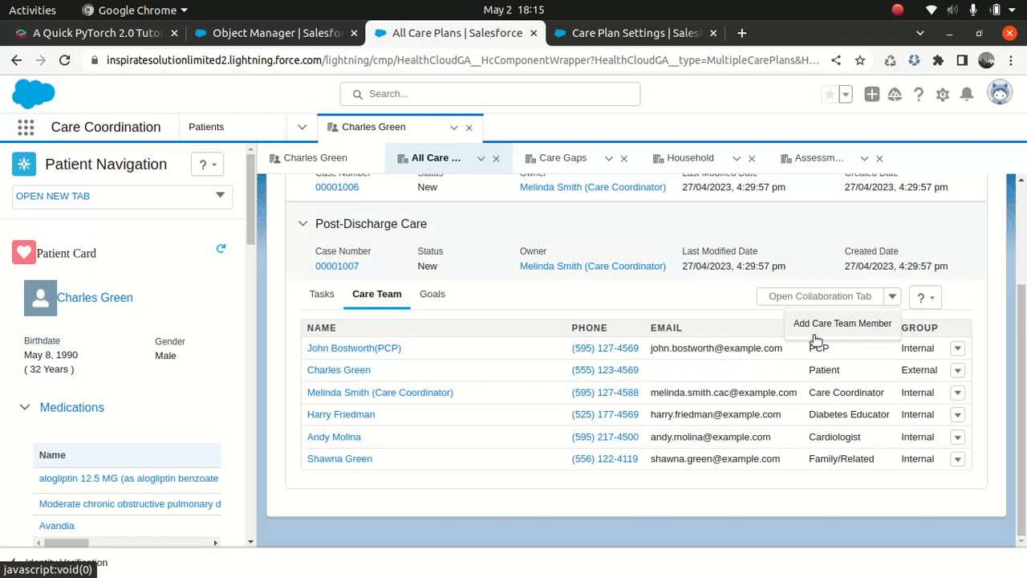
mouse_move(821, 335)
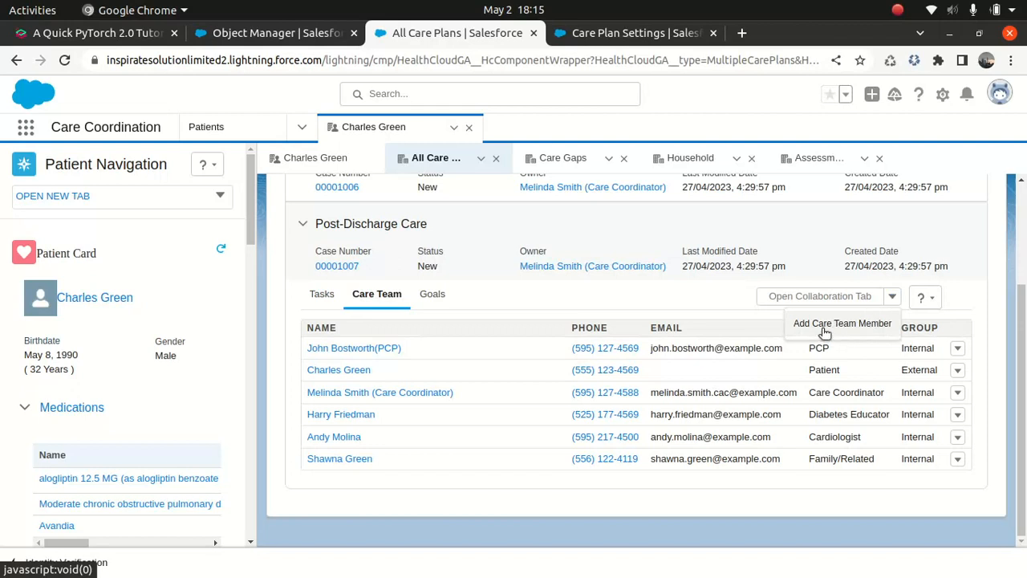
click(841, 323)
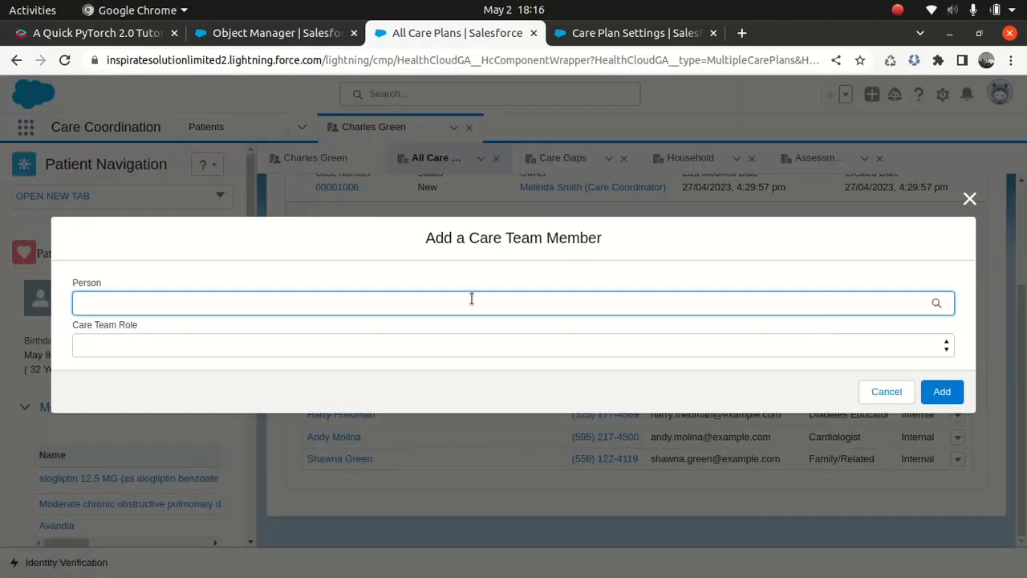
click(513, 343)
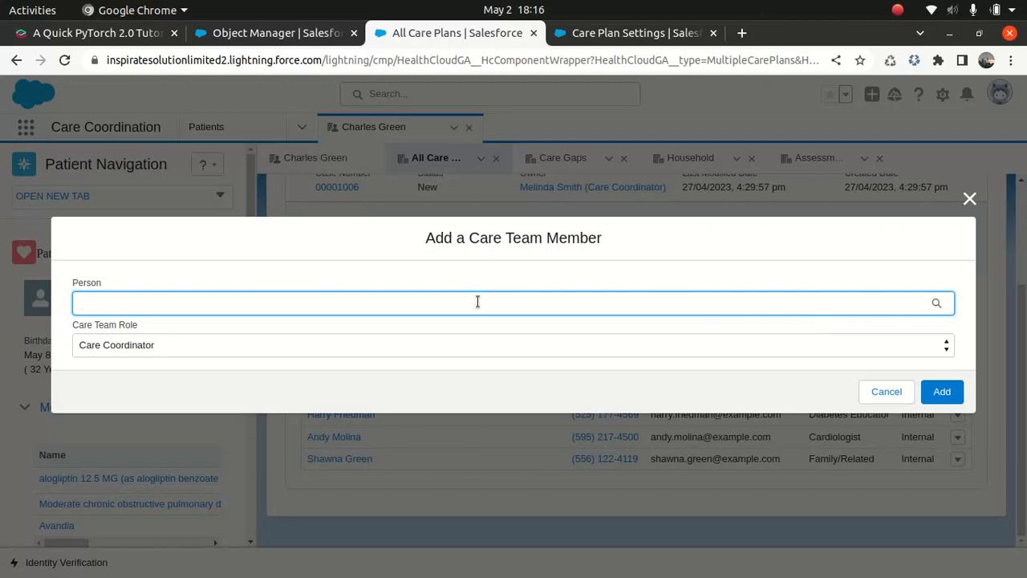
text(da)
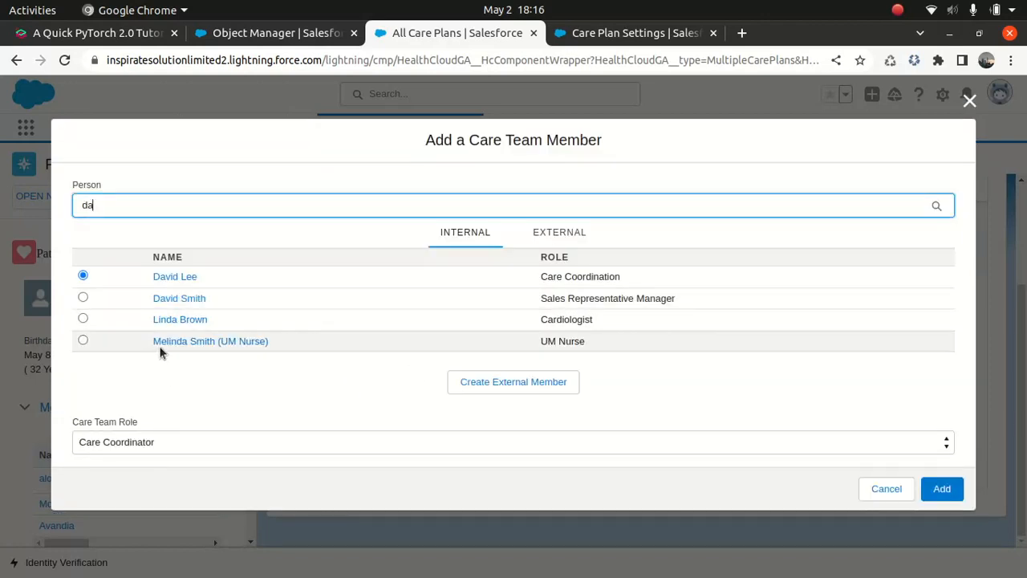
mouse_move(121, 348)
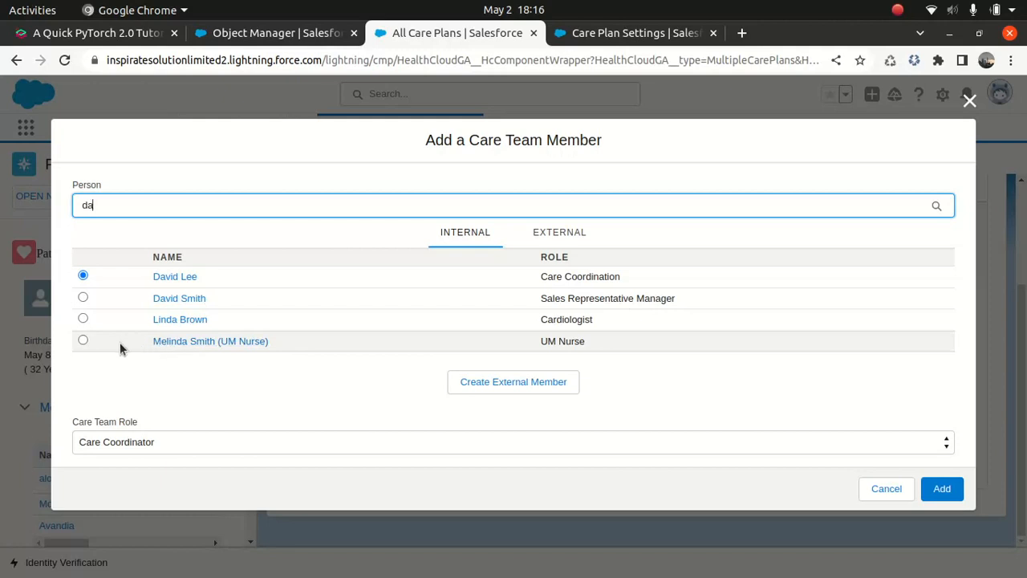
click(83, 340)
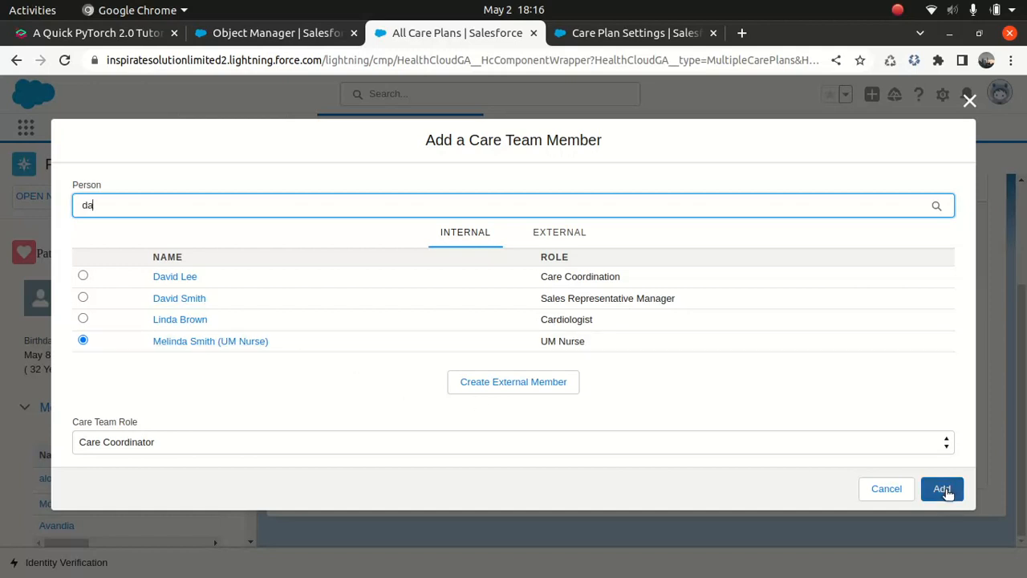
click(942, 488)
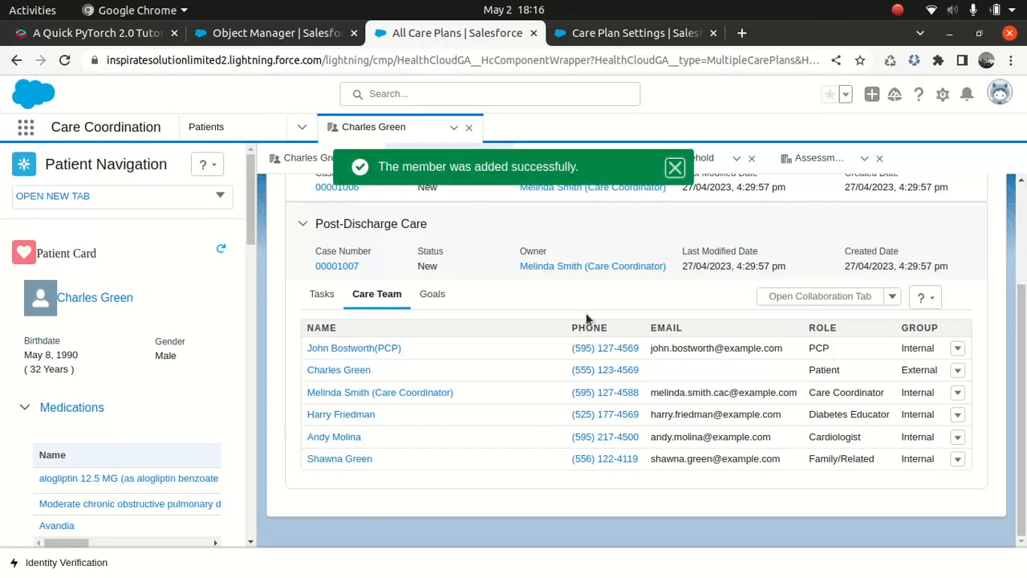
mouse_move(393, 401)
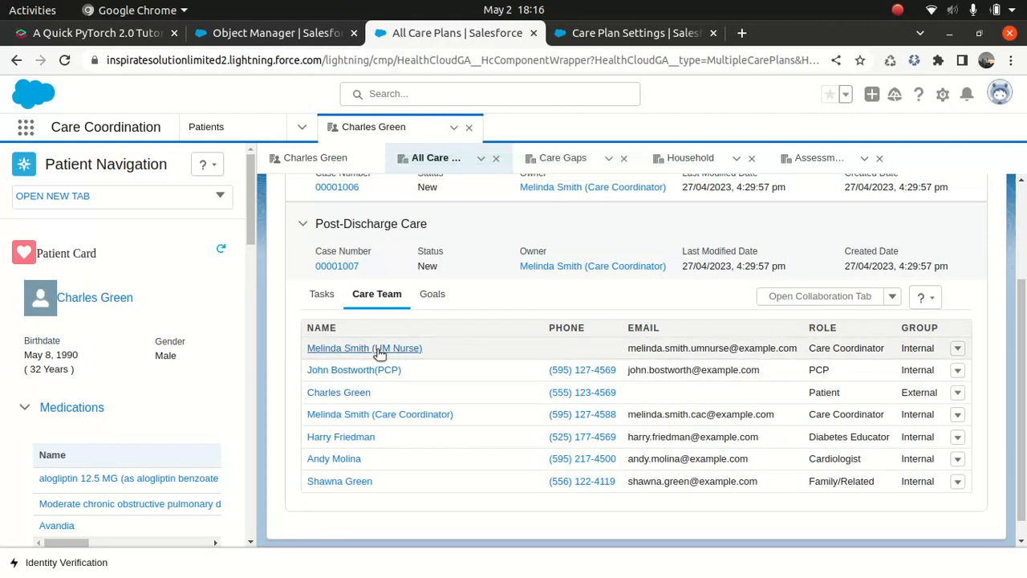
mouse_move(661, 337)
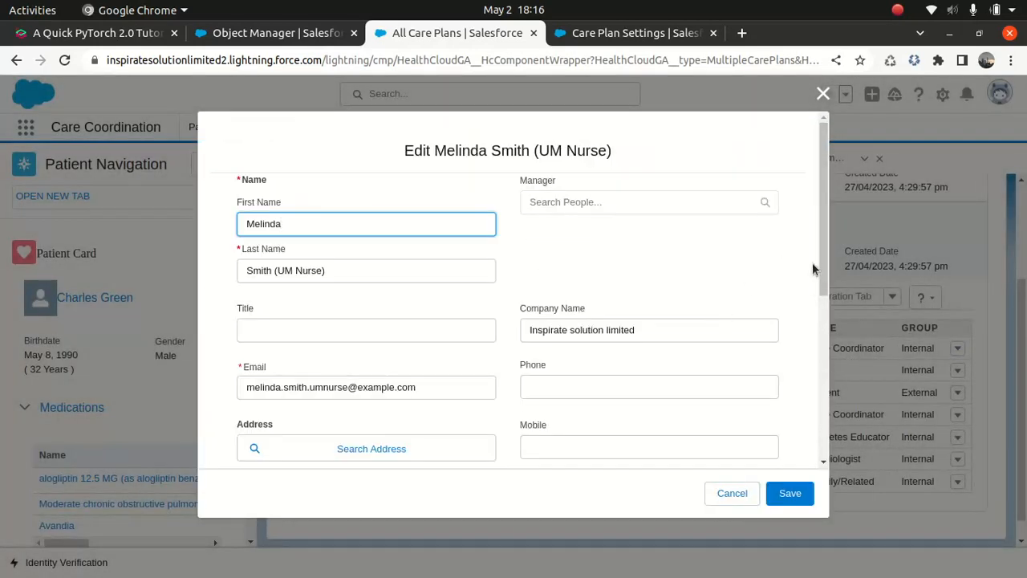
scroll(up, 3)
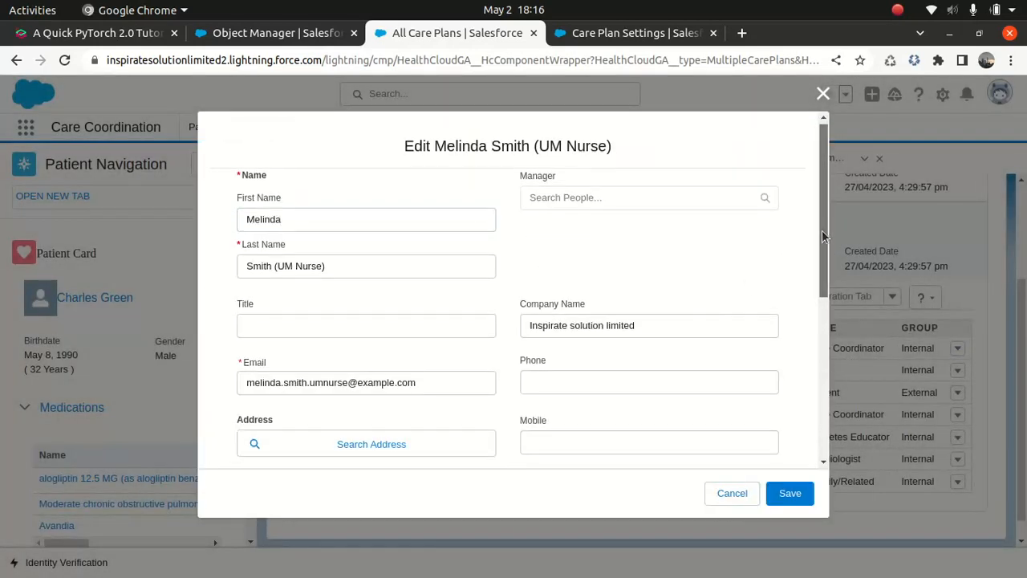
scroll(down, 3)
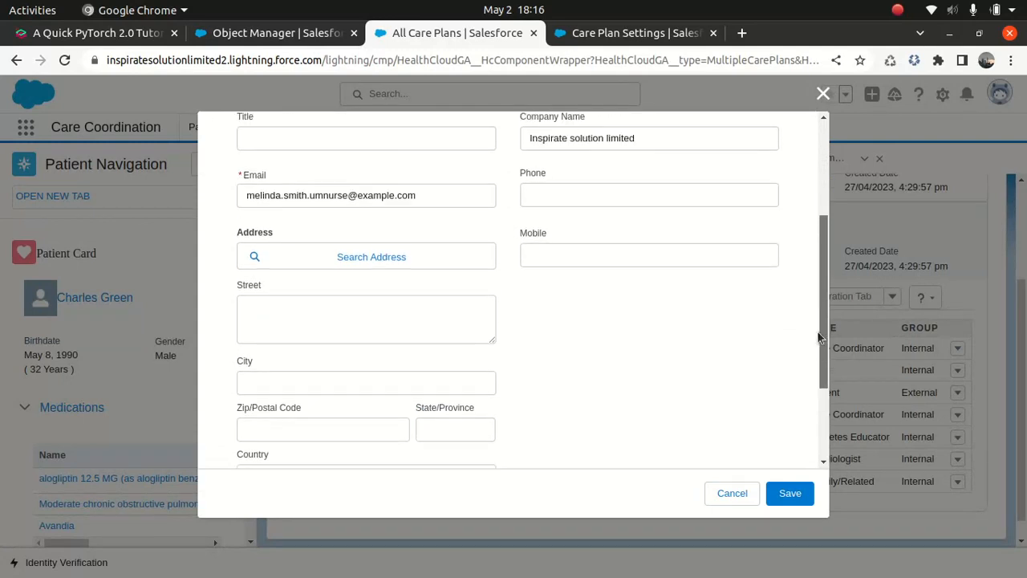
scroll(up, 3)
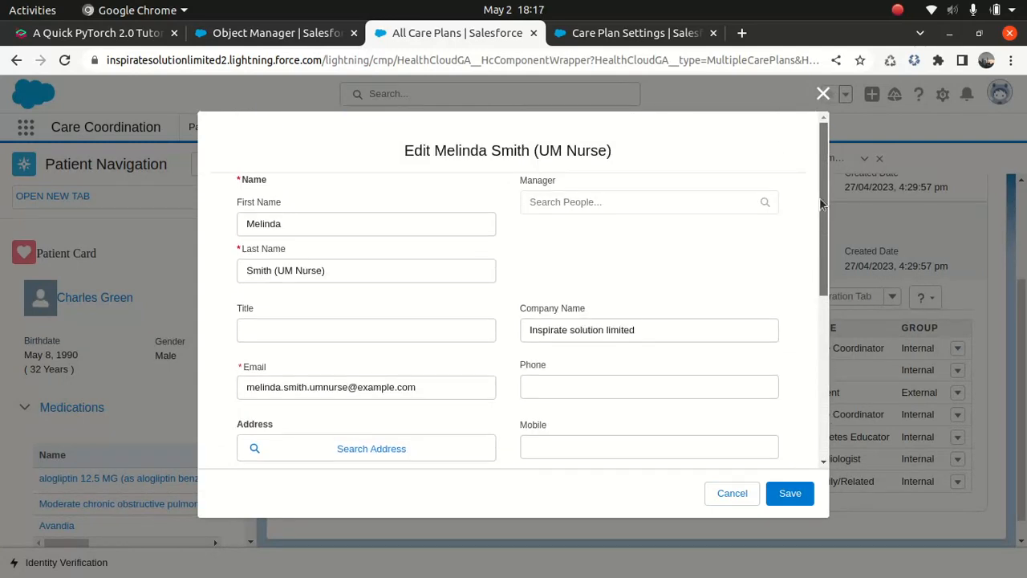
click(732, 493)
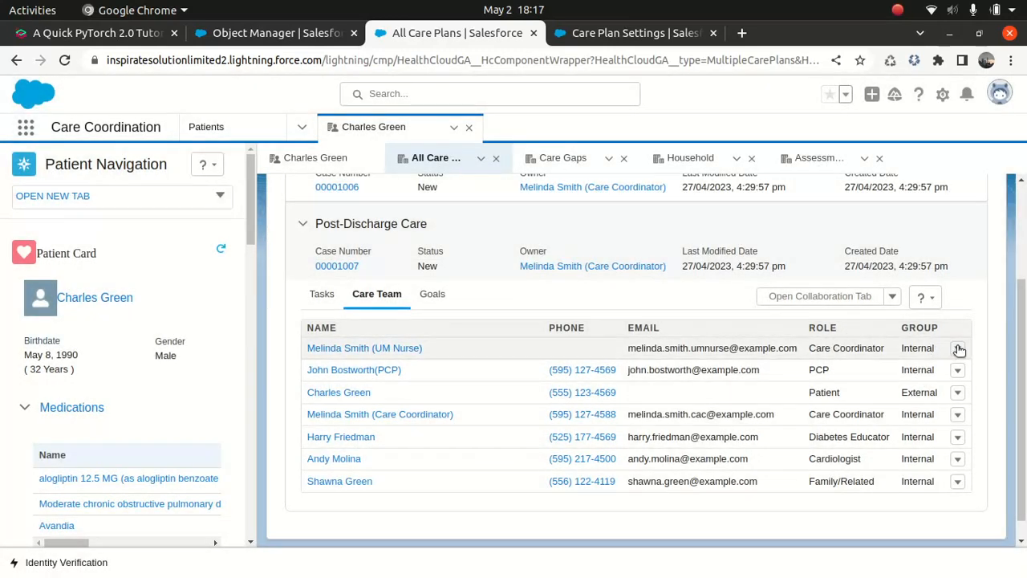
mouse_move(939, 348)
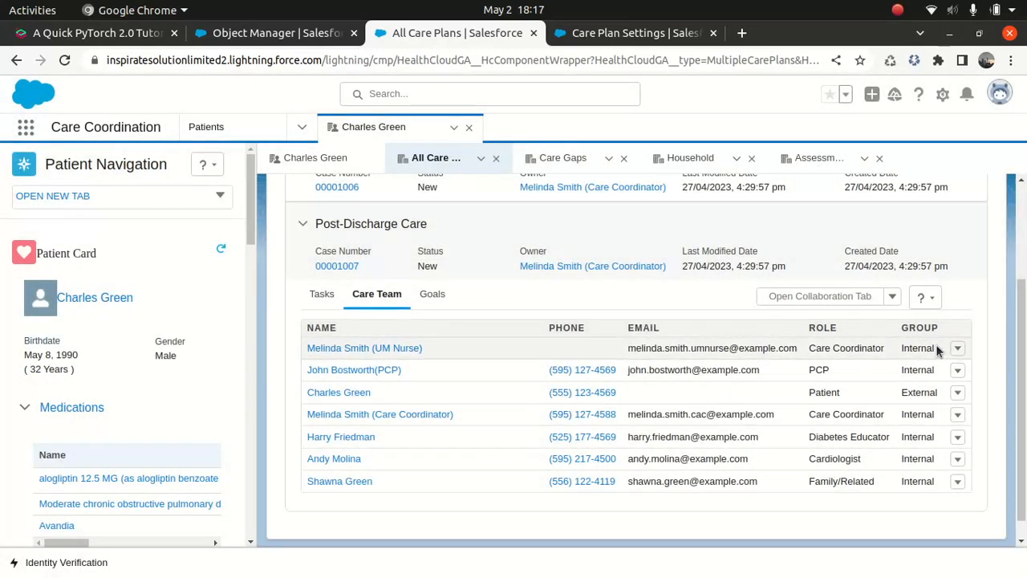
click(956, 349)
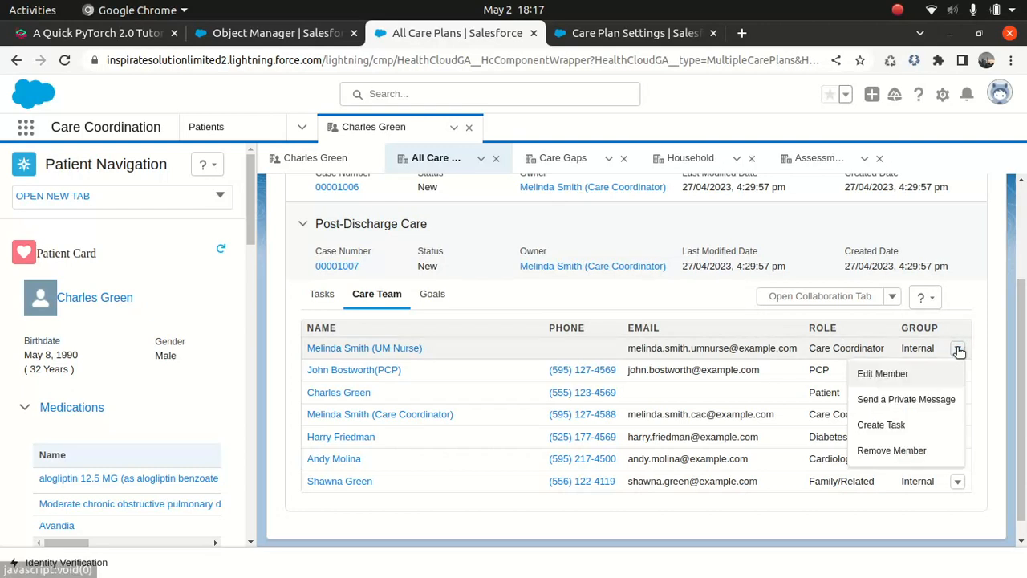
mouse_move(941, 360)
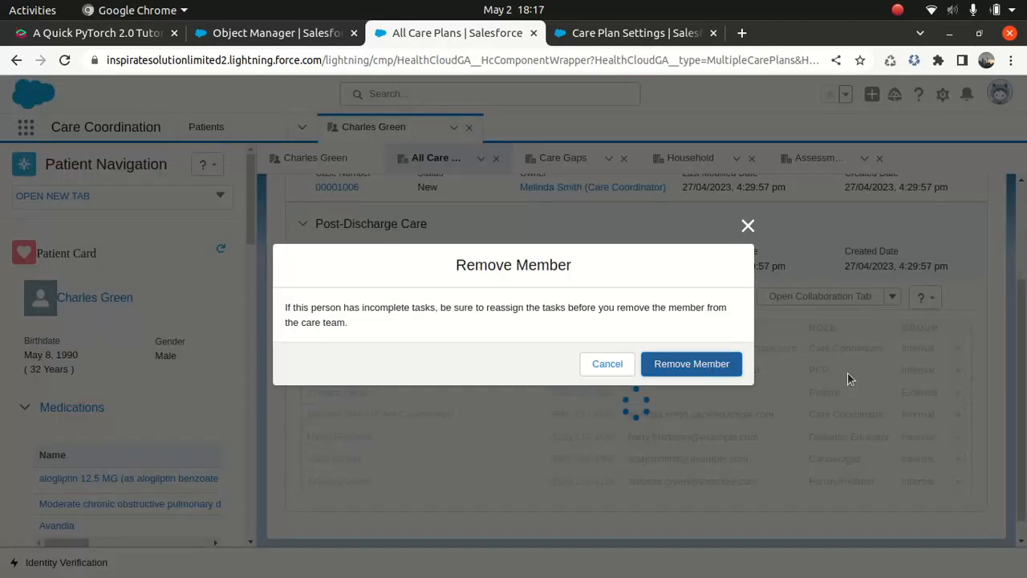
click(691, 363)
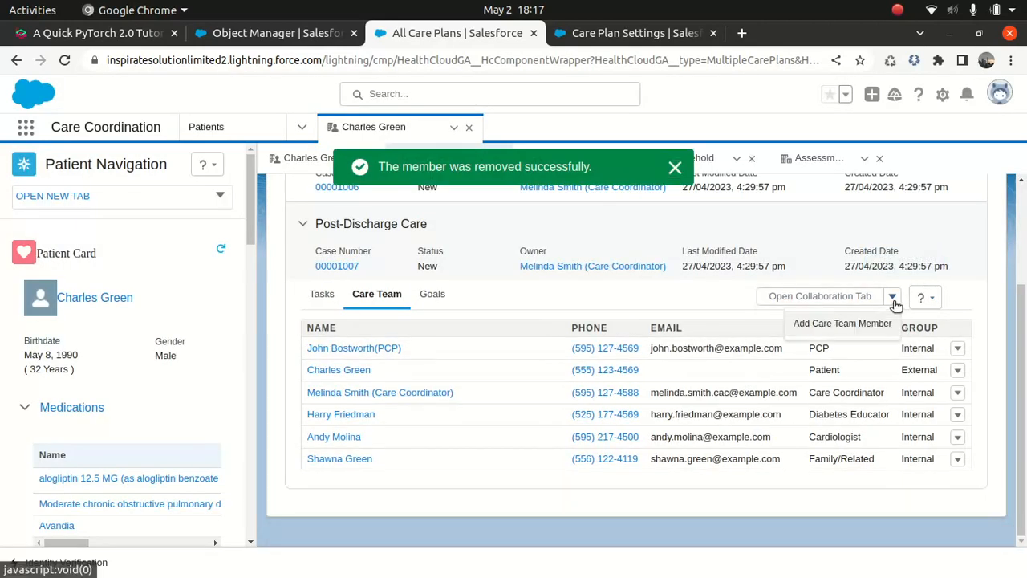
click(841, 322)
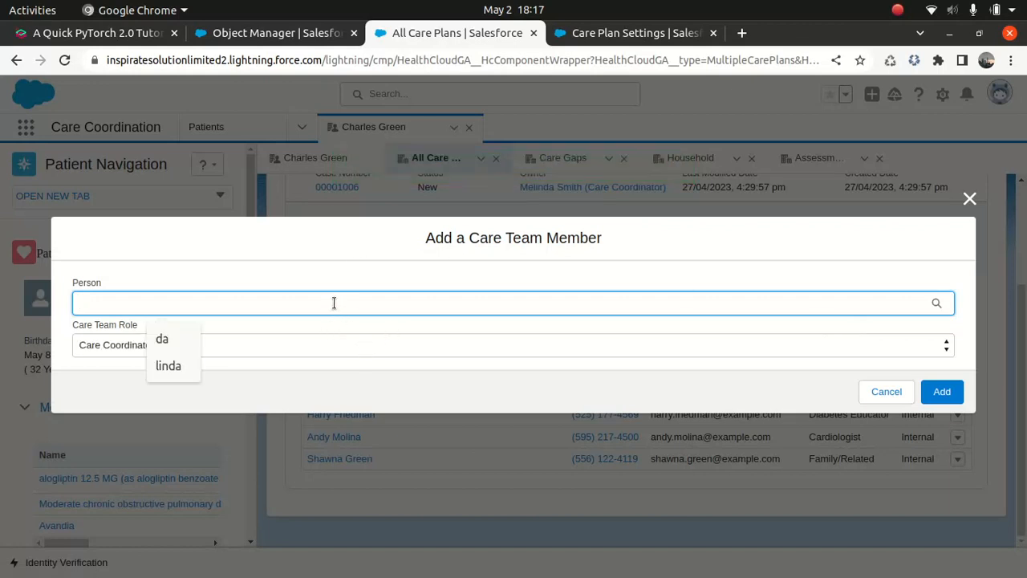
text(mei)
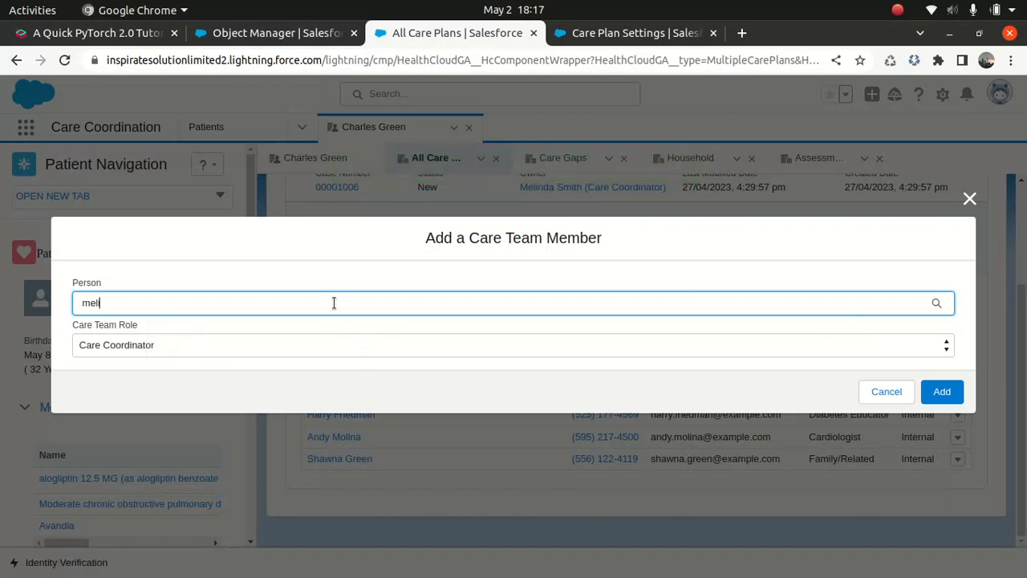
text(linda)
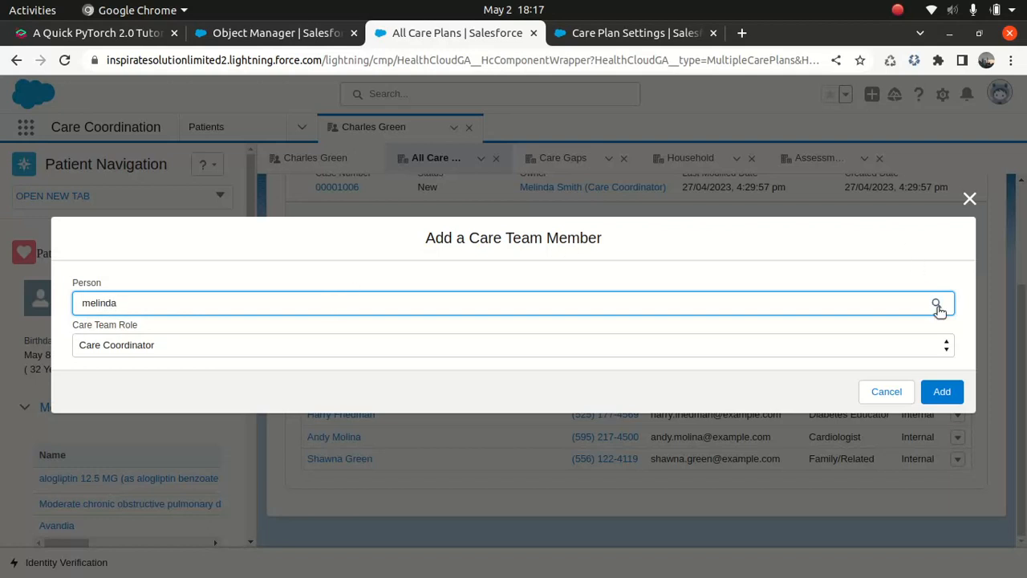
click(936, 302)
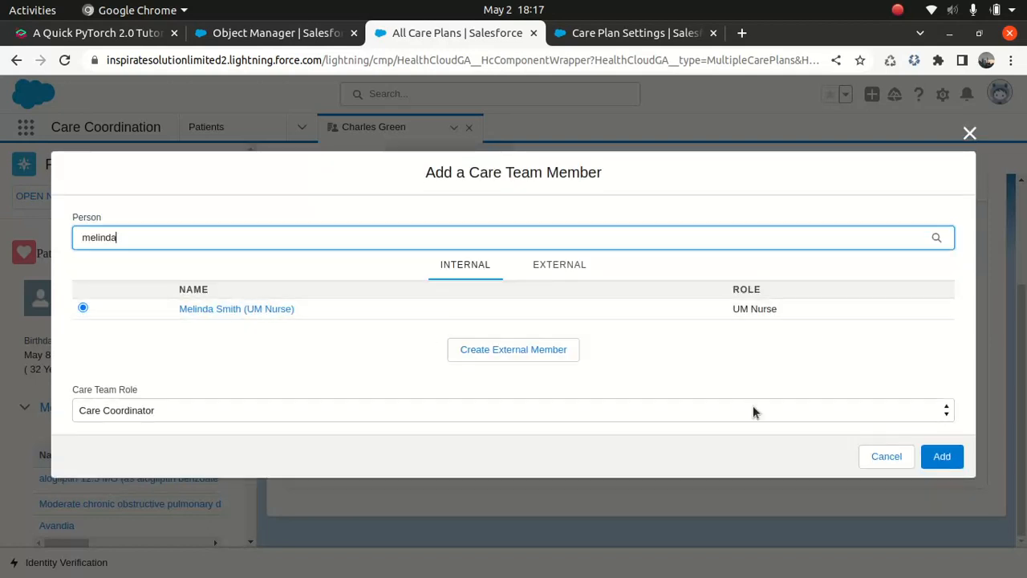
click(513, 411)
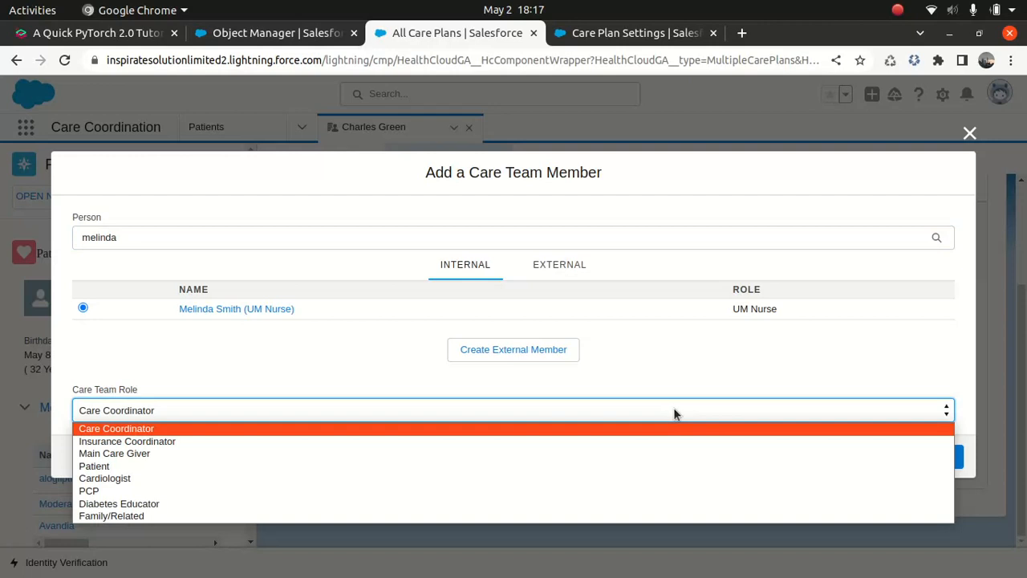
mouse_move(633, 453)
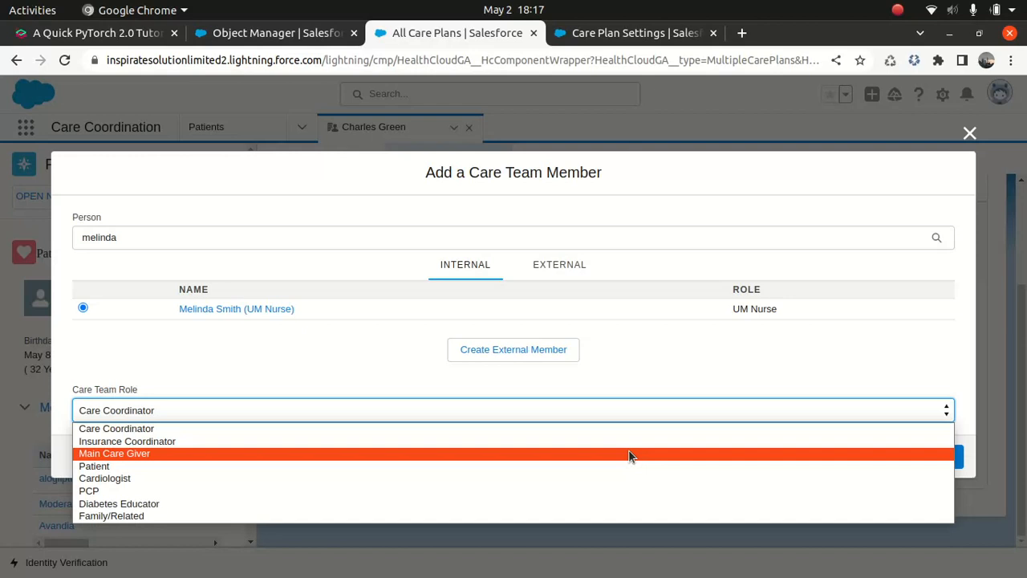
mouse_move(618, 466)
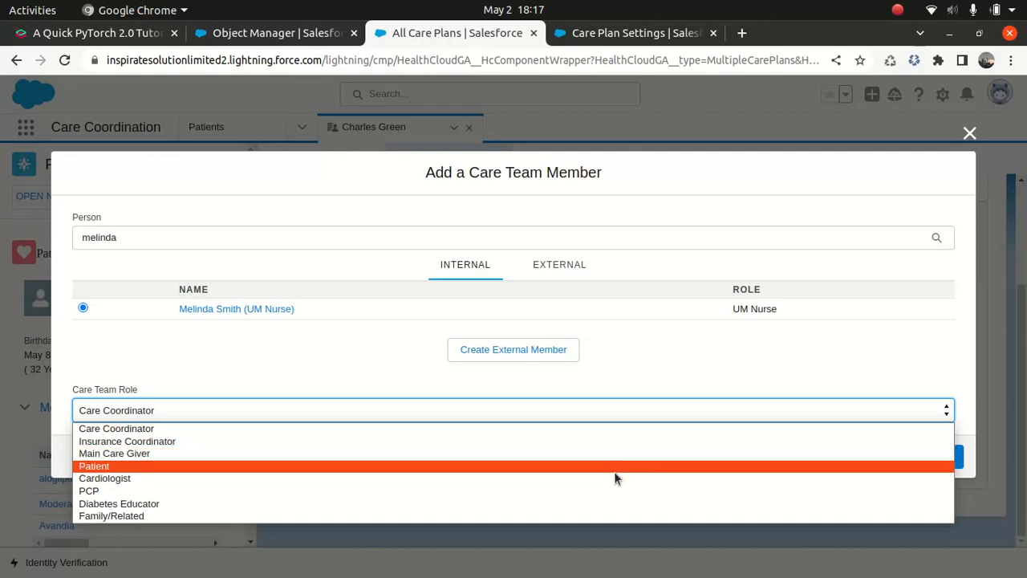
click(111, 515)
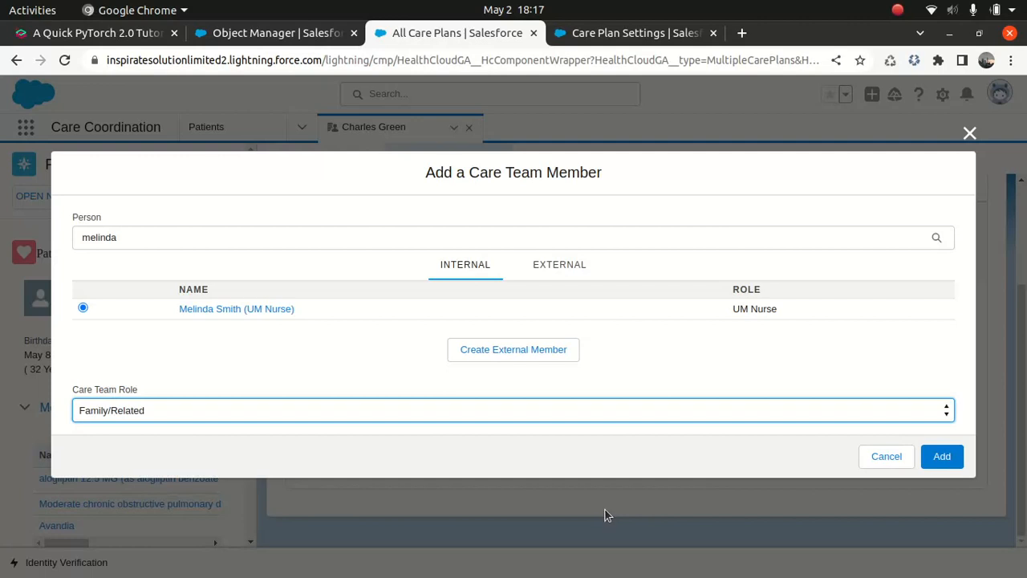
mouse_move(898, 412)
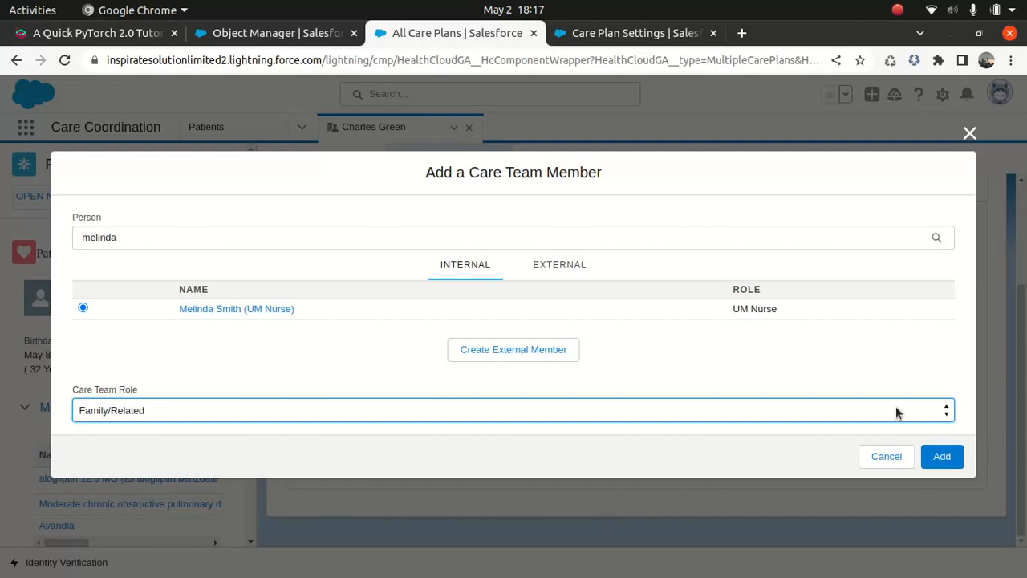
click(940, 456)
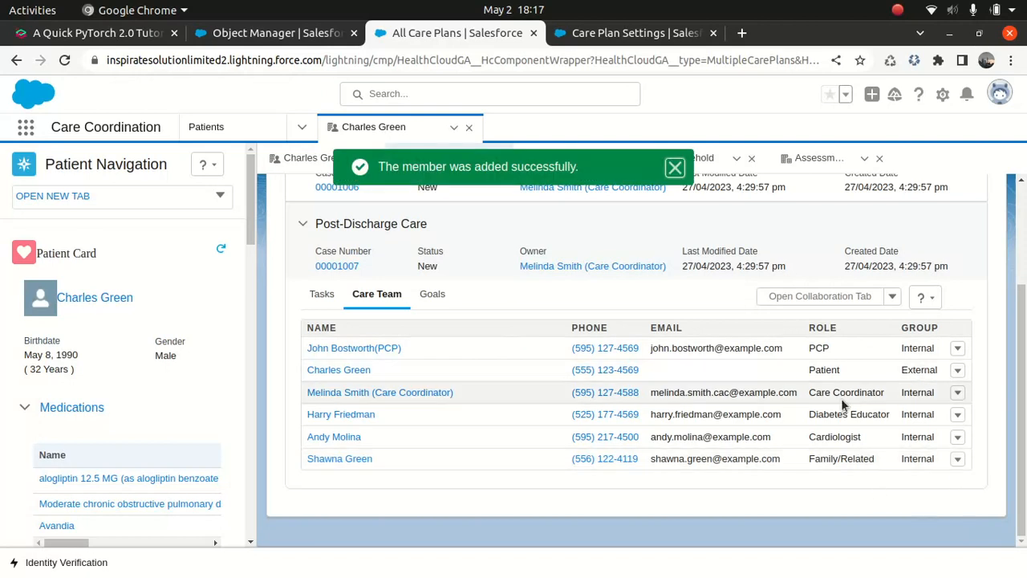
mouse_move(883, 382)
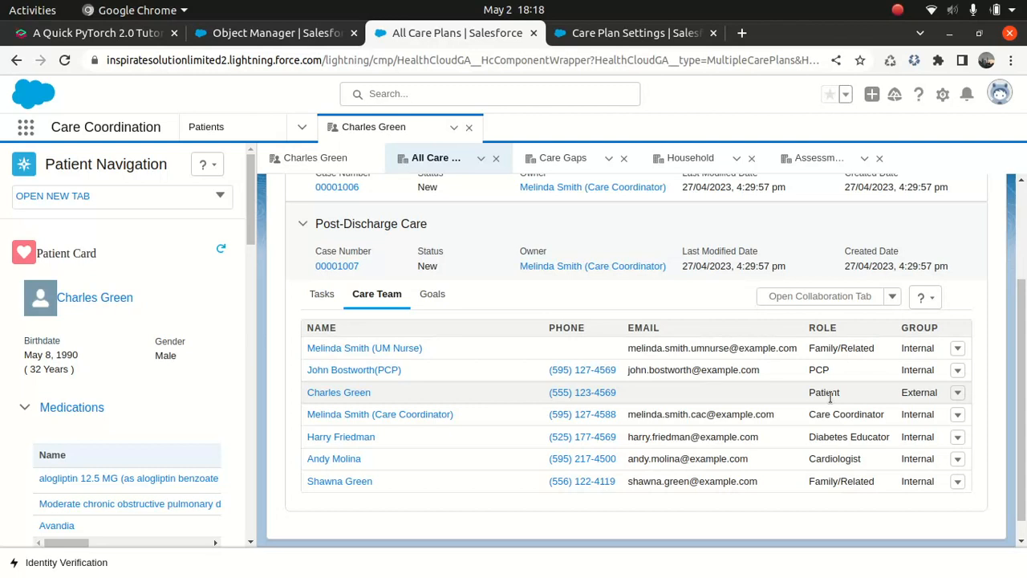
mouse_move(893, 295)
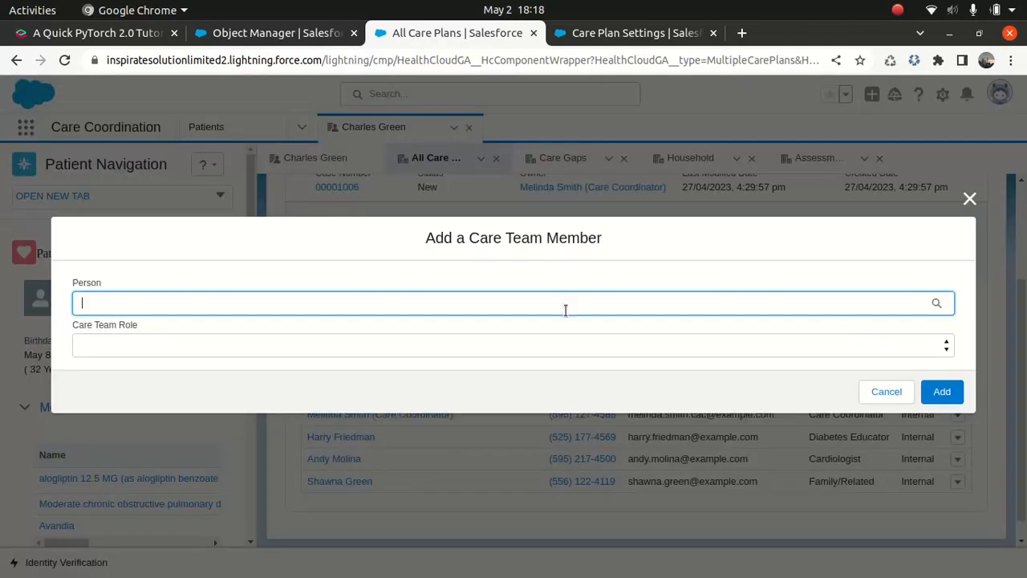
text(d)
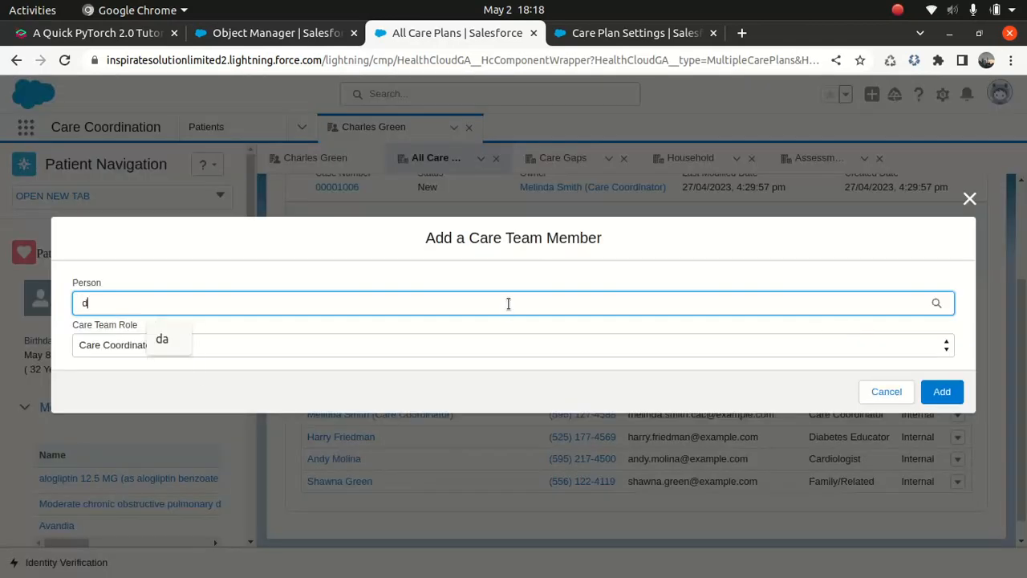
text(av)
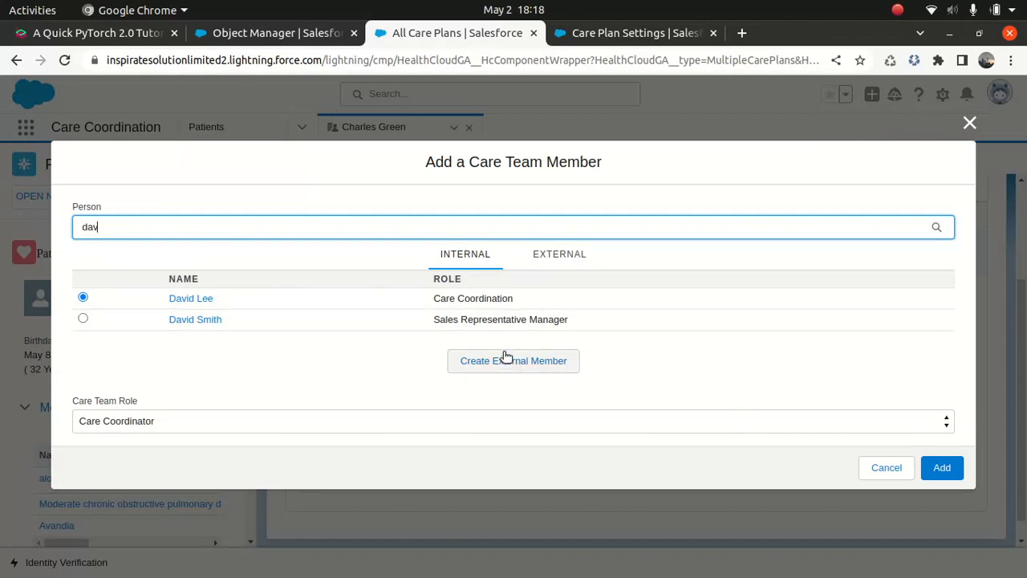
click(514, 360)
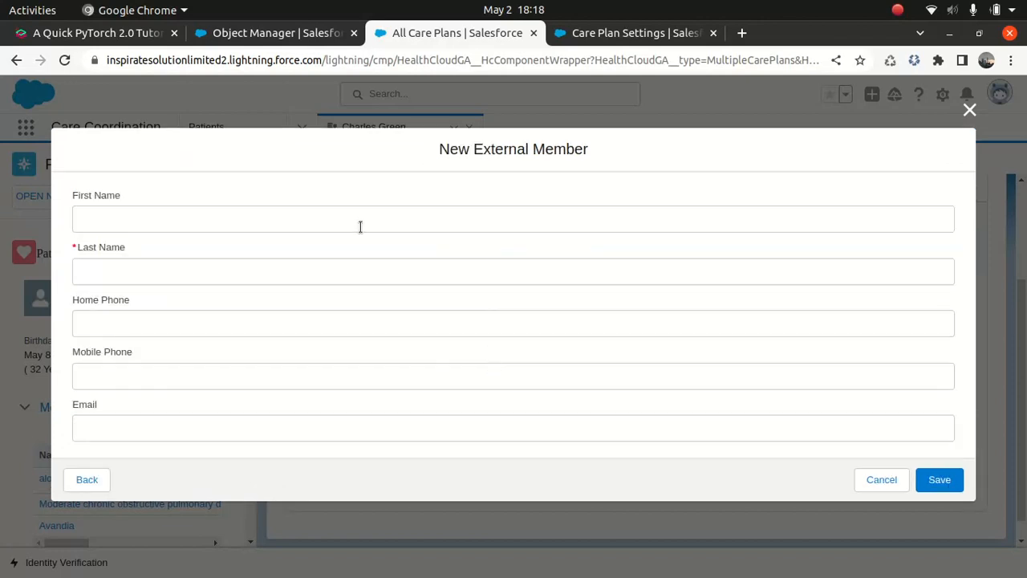
text(David Q)
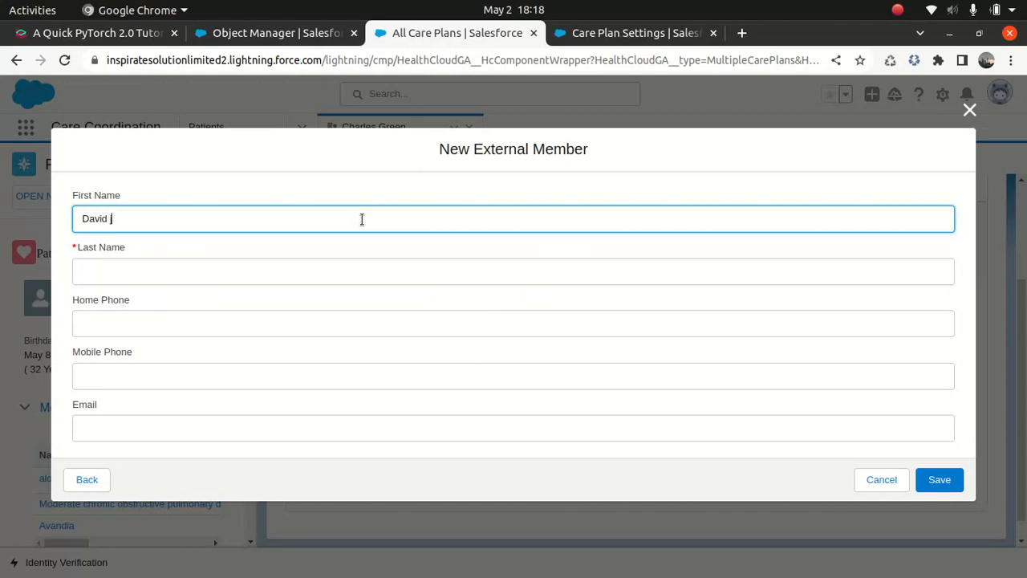
text(j)
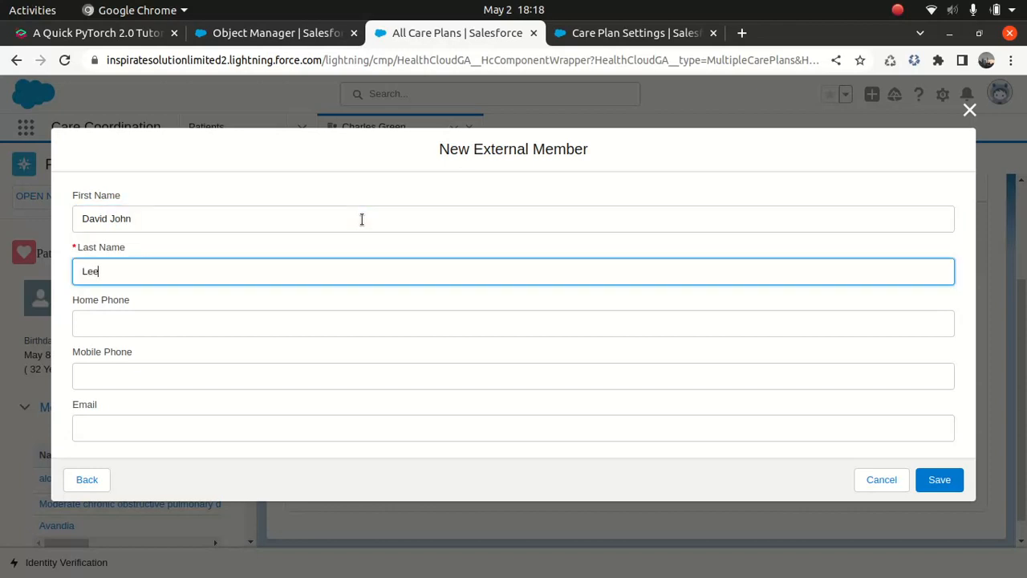
click(513, 427)
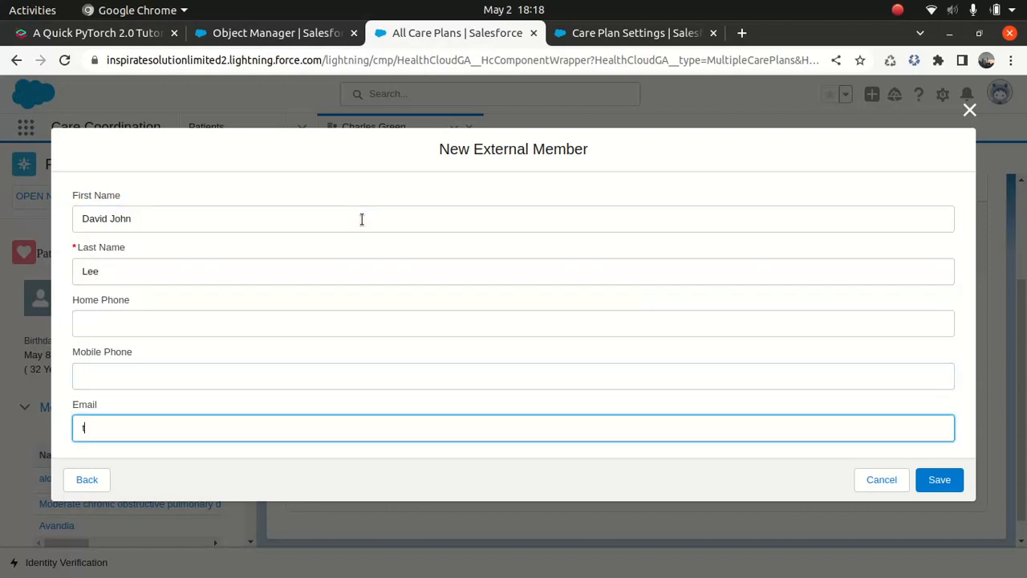
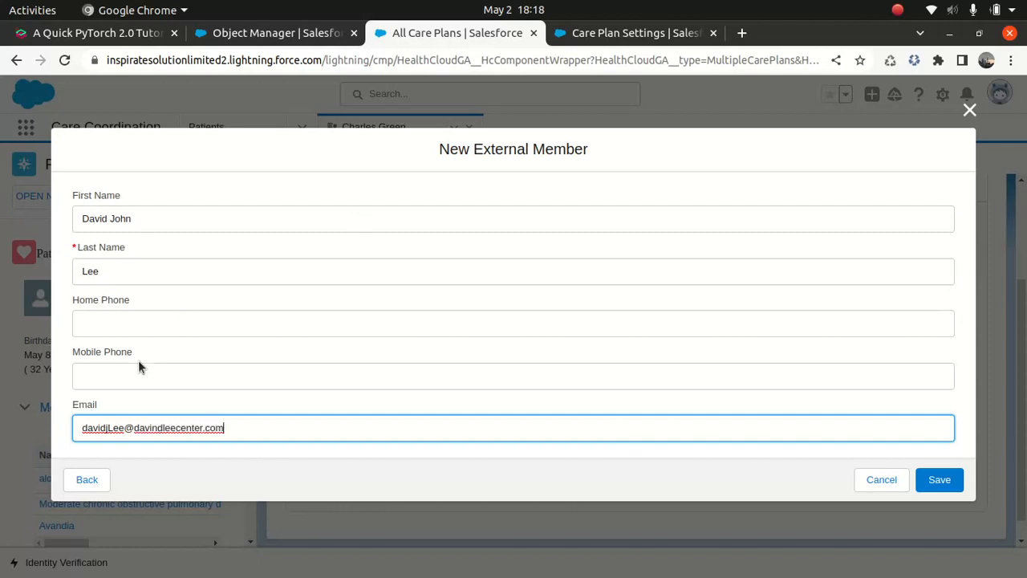
click(514, 375)
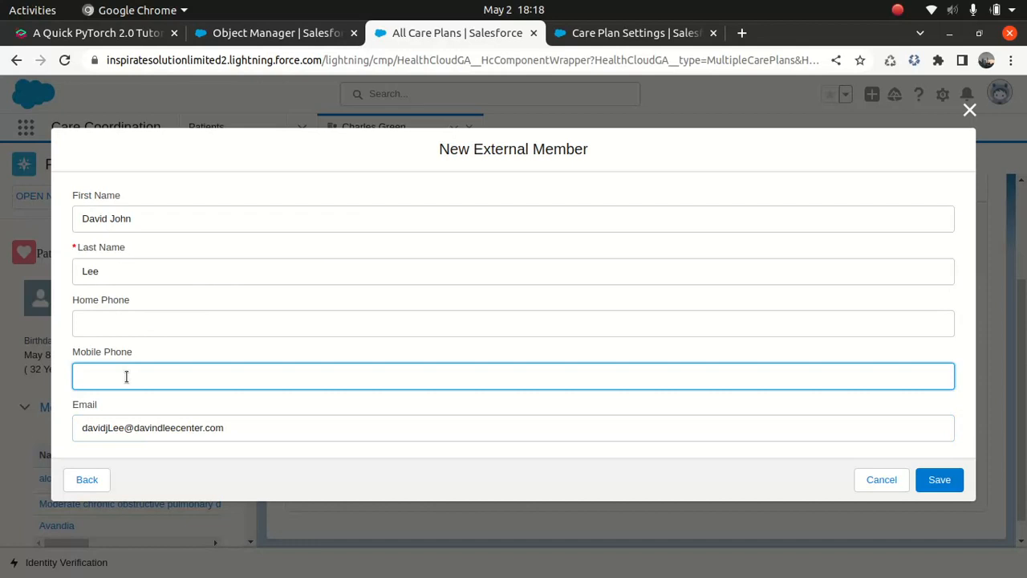
text(2322323232323)
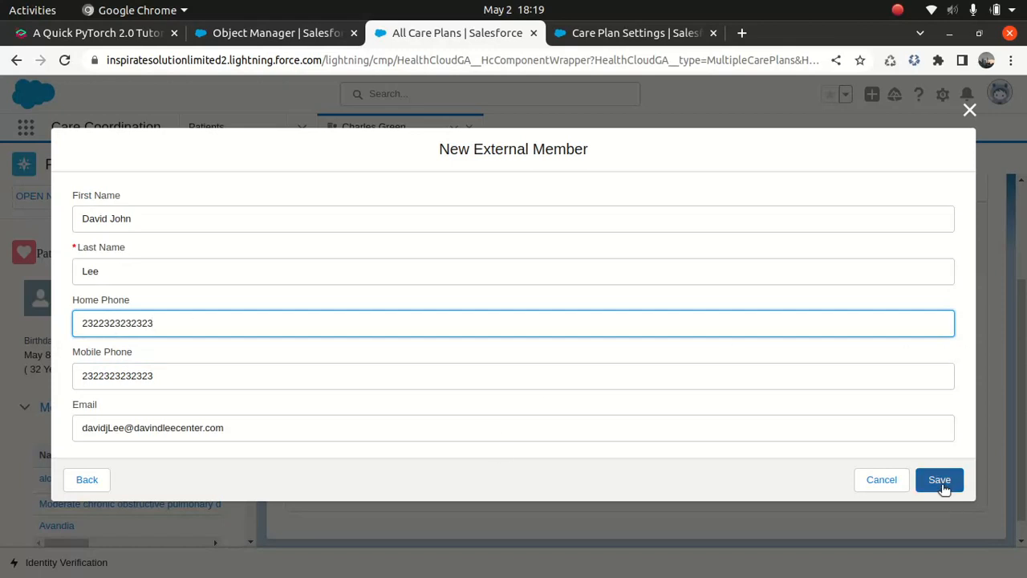
click(939, 479)
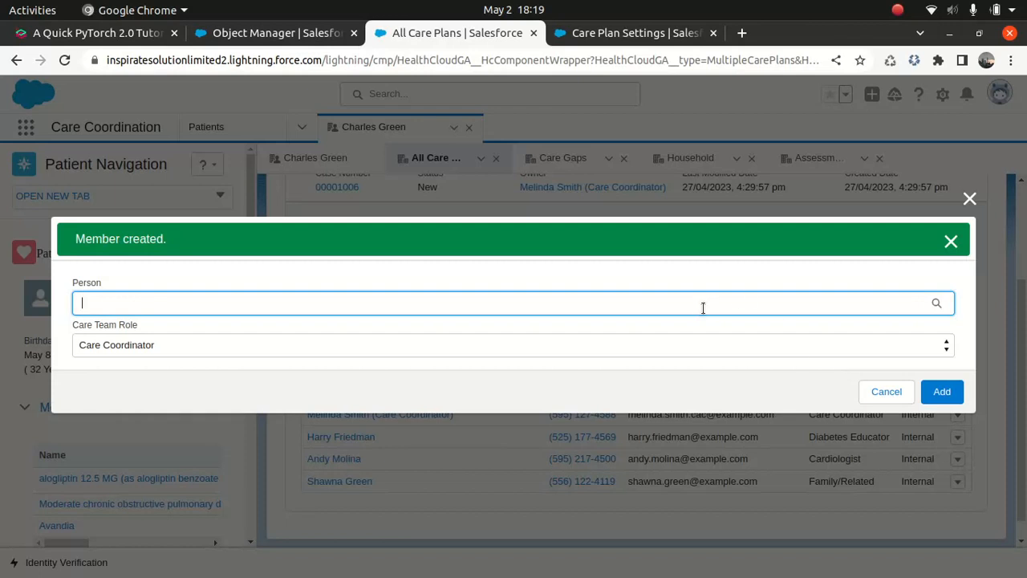
text(david)
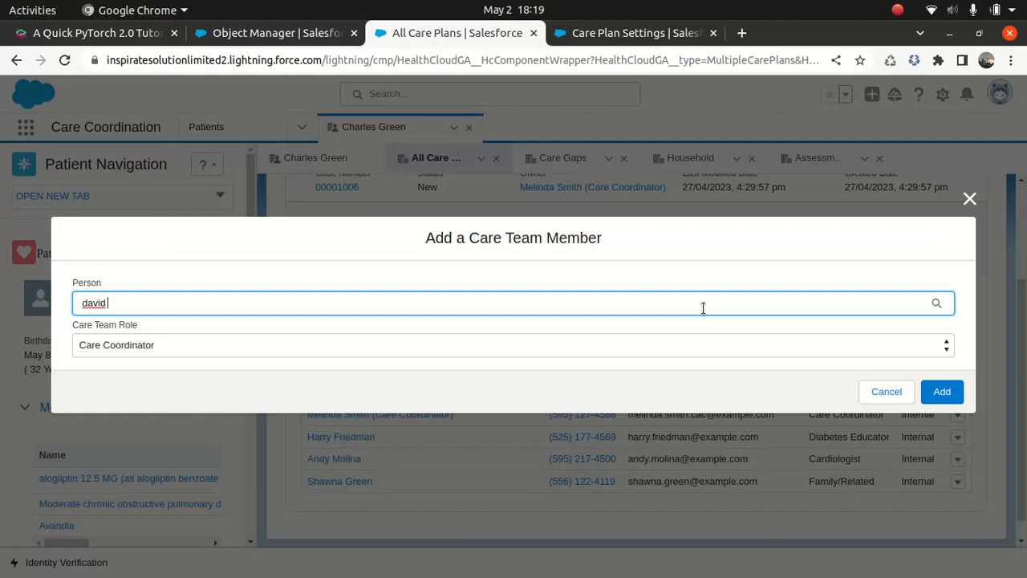
click(937, 302)
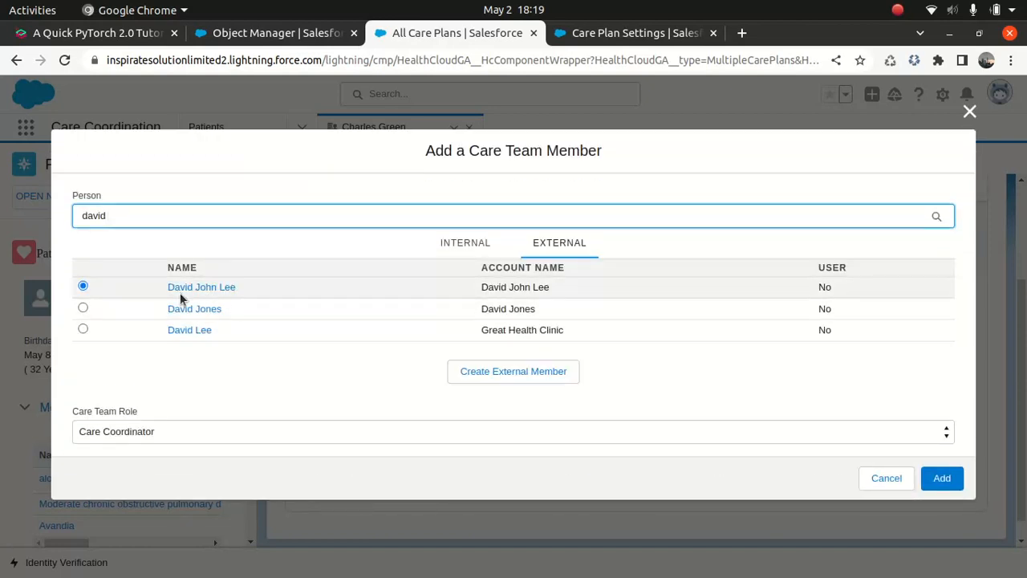
click(941, 478)
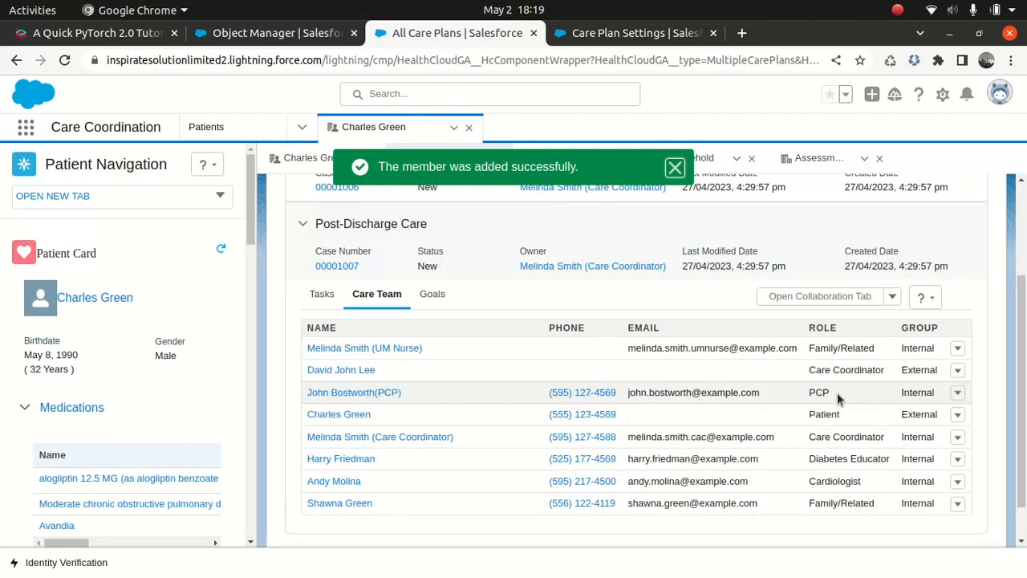
click(674, 167)
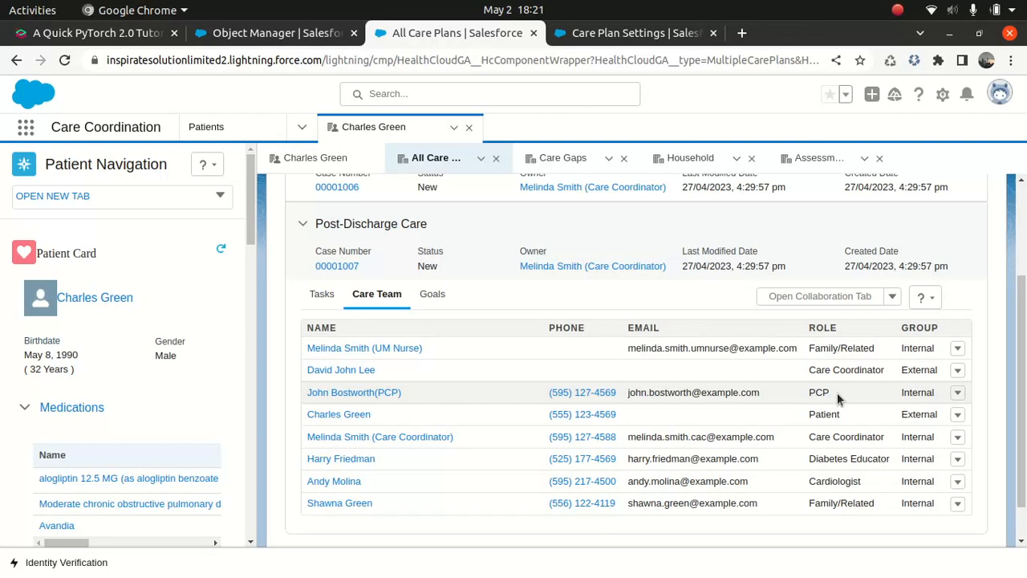
mouse_move(595, 485)
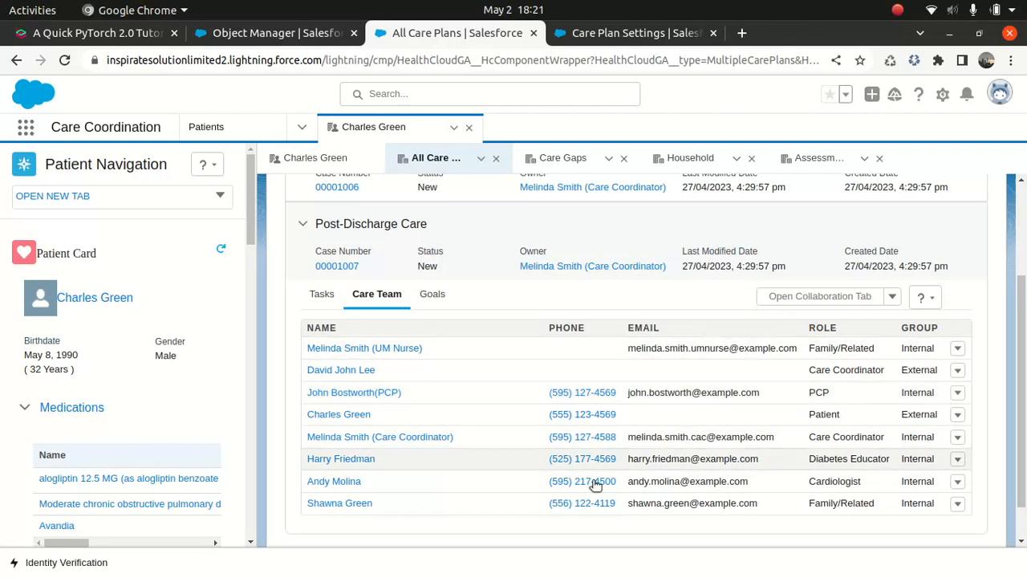